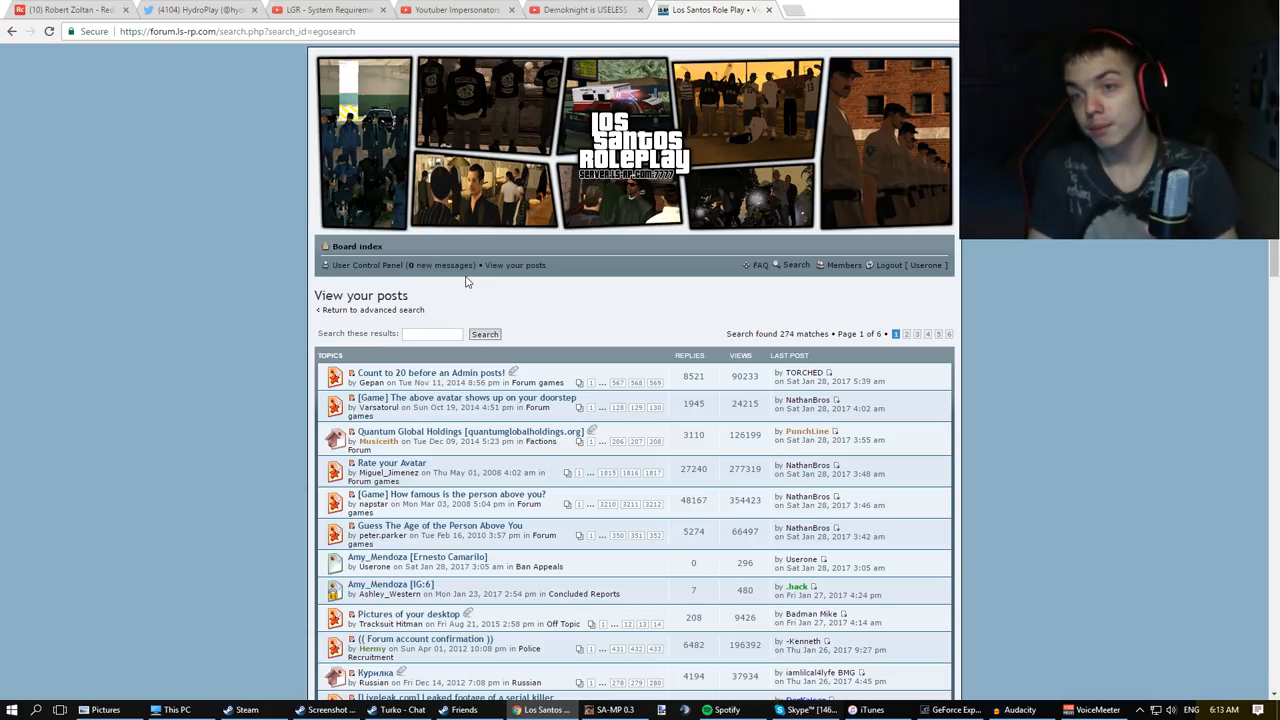
mouse_move(436, 276)
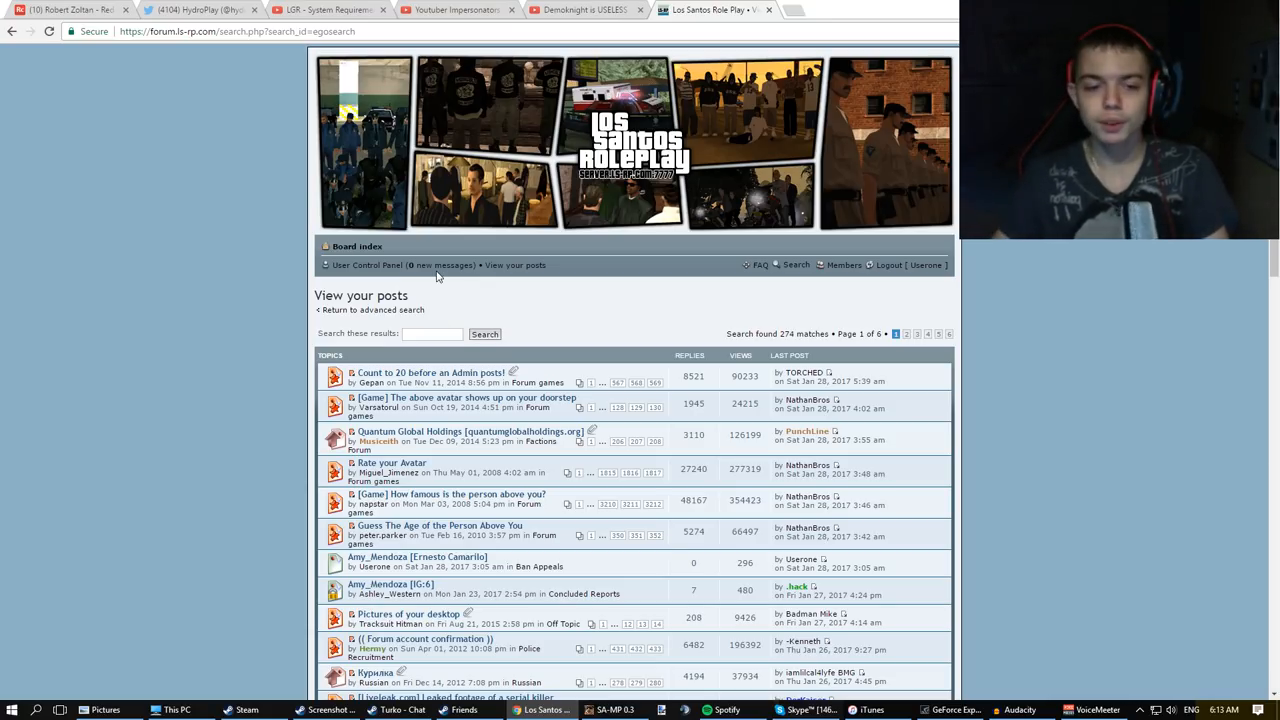
click(390, 584)
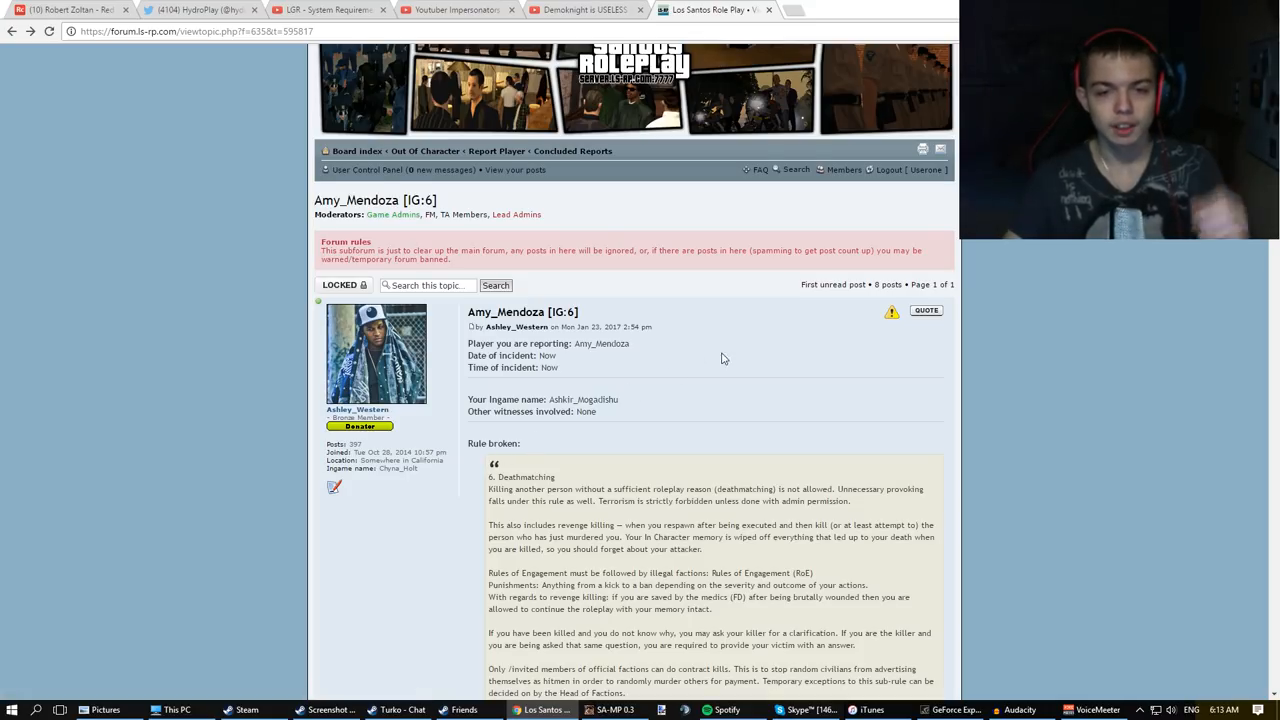
scroll(down, 3)
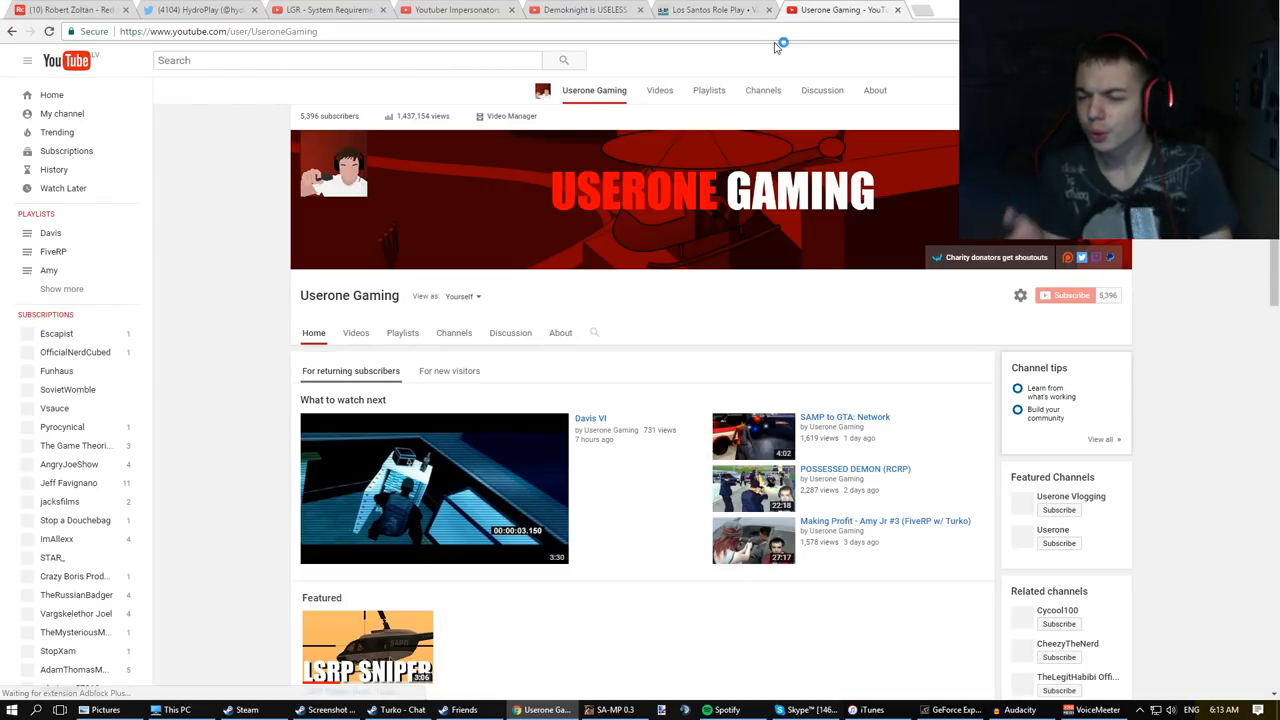
Open Video Manager on the Userone Gaming channel to list uploaded videos.
scroll(down, 3)
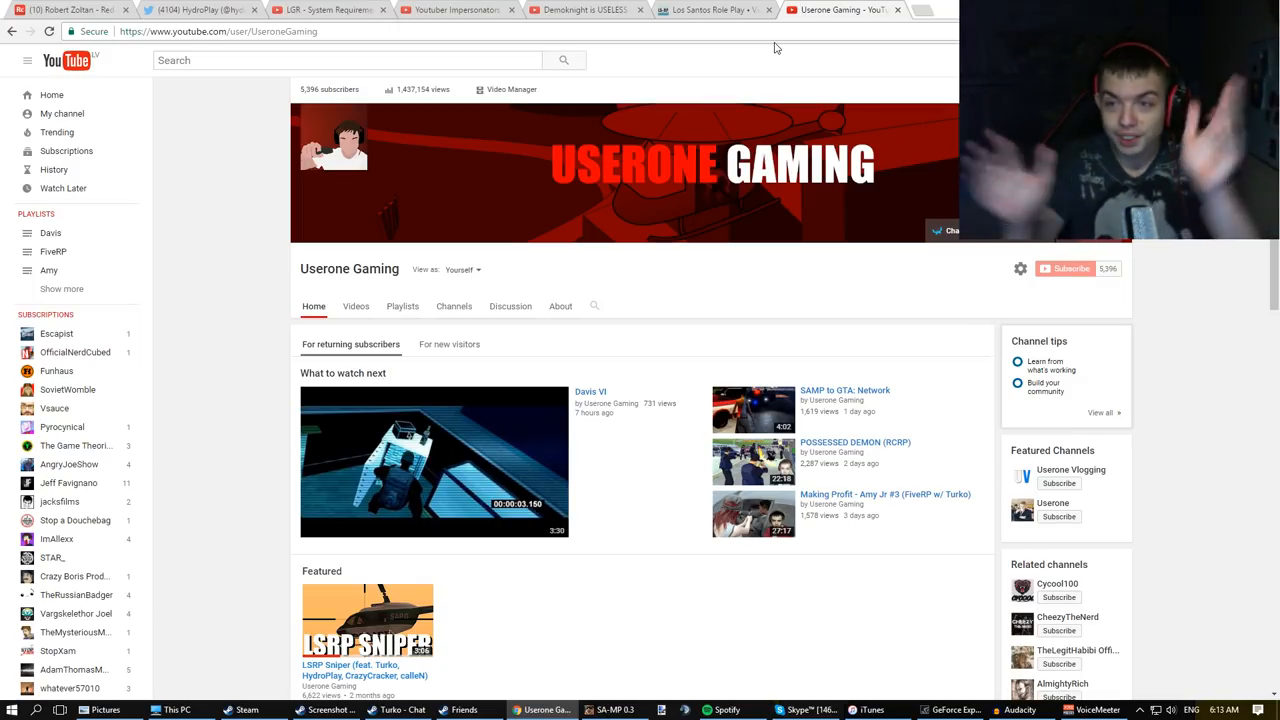
mouse_move(384, 276)
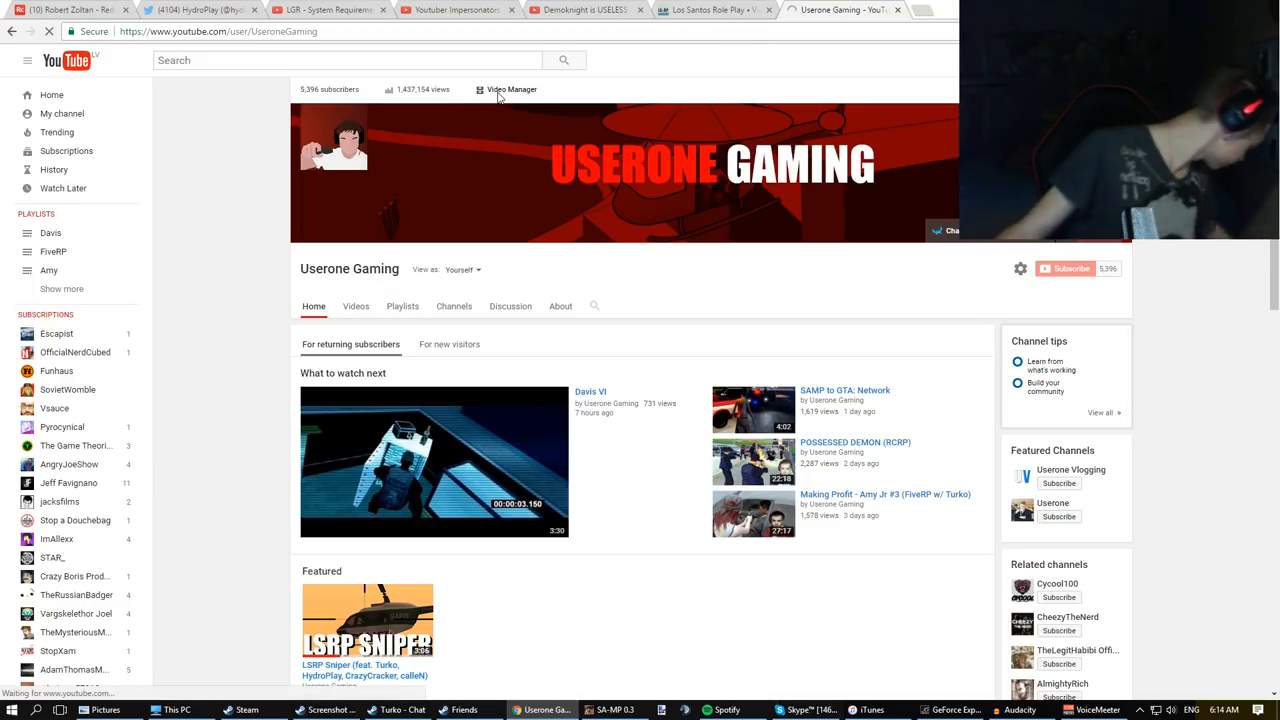
click(510, 88)
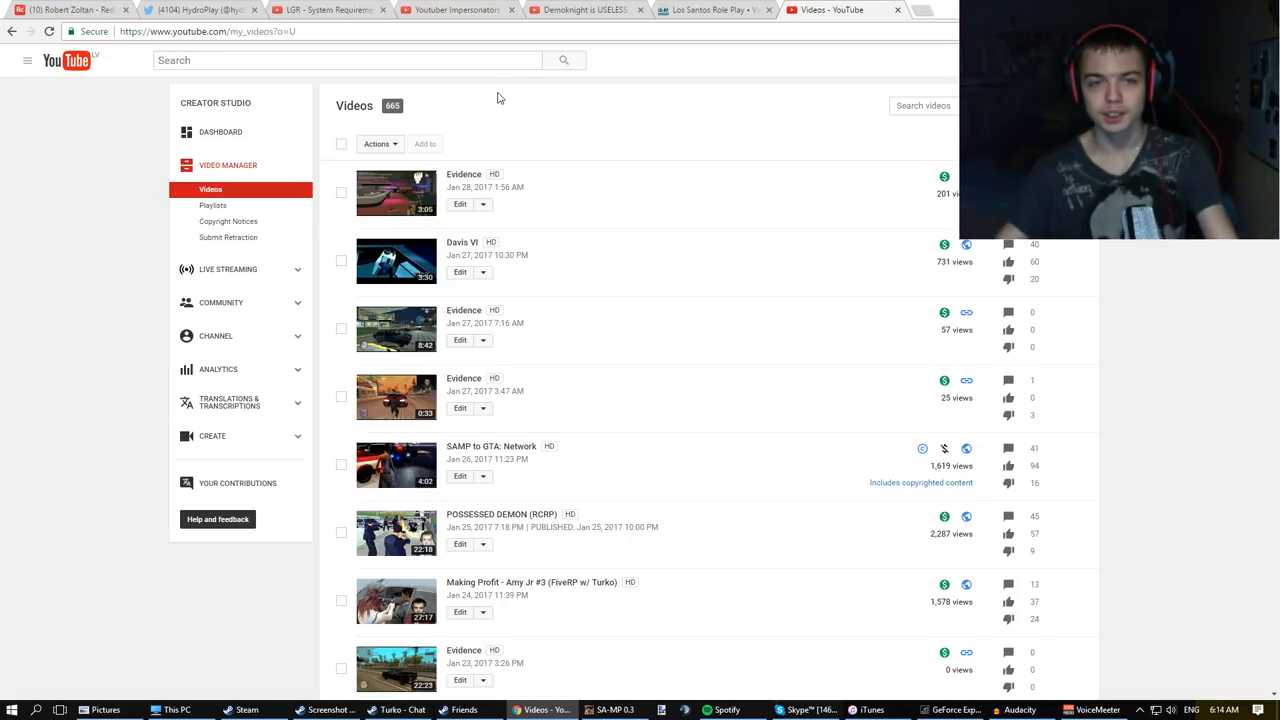
Open the top 'Evidence' video from the Video Manager and start playback.
click(394, 192)
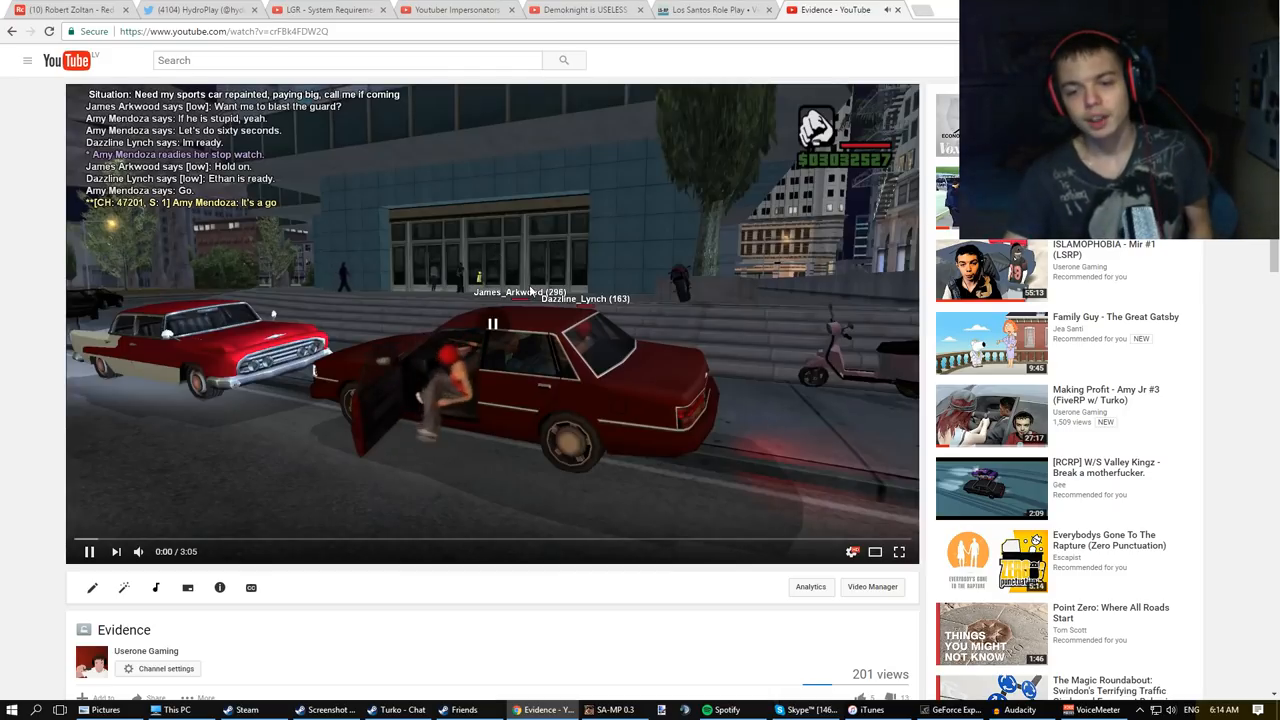
scroll(down, 3)
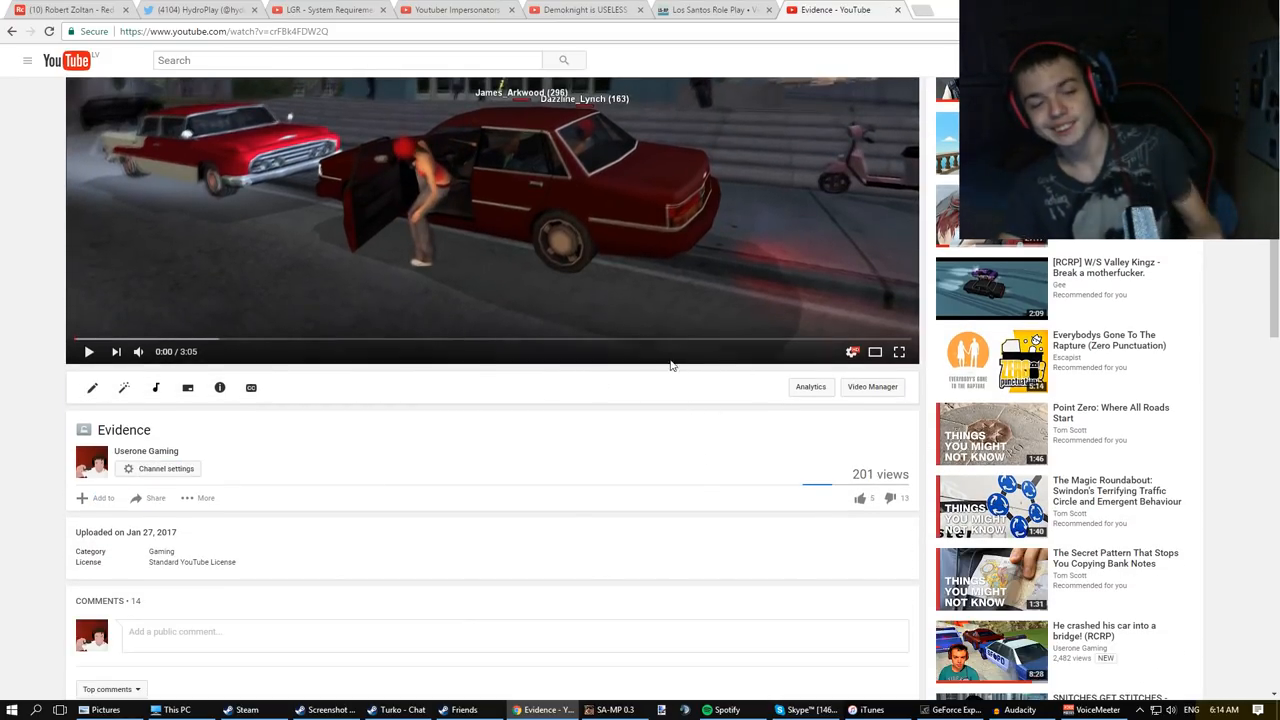
click(88, 352)
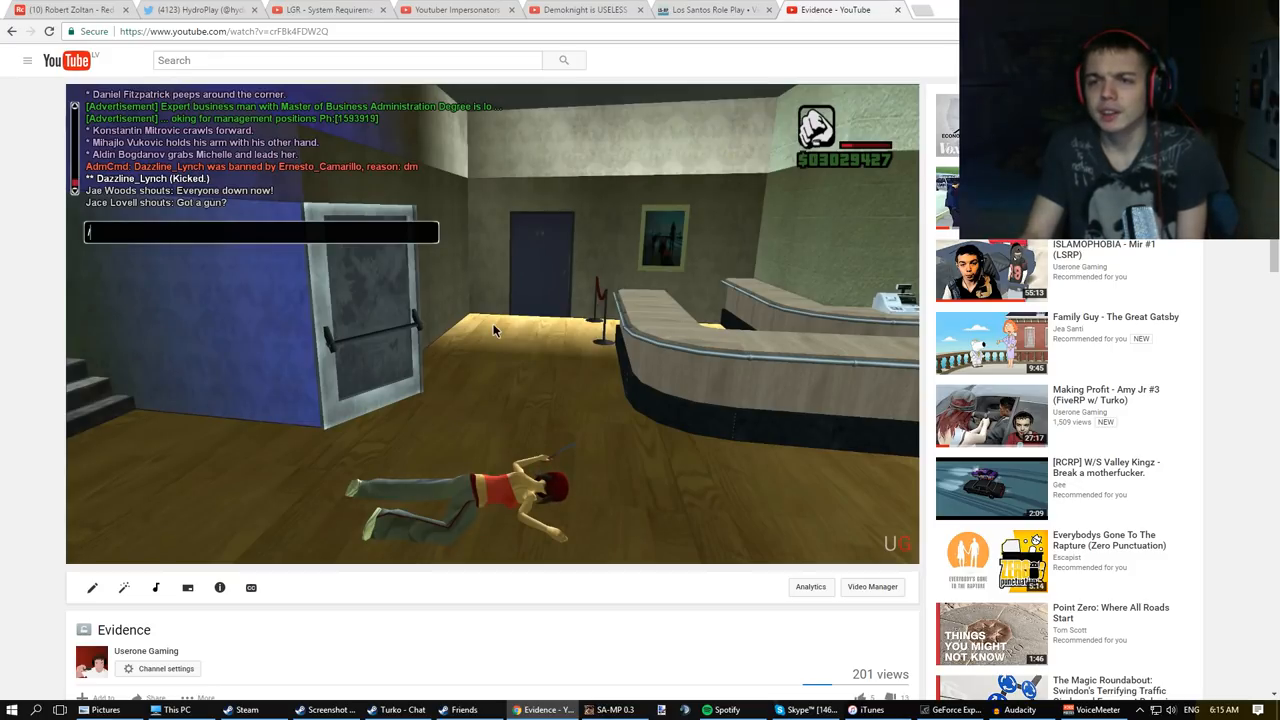
Pause the Evidence video at 0:35 on the robbery chat log, then resume toward 0:41.
text(/pm Ernest)
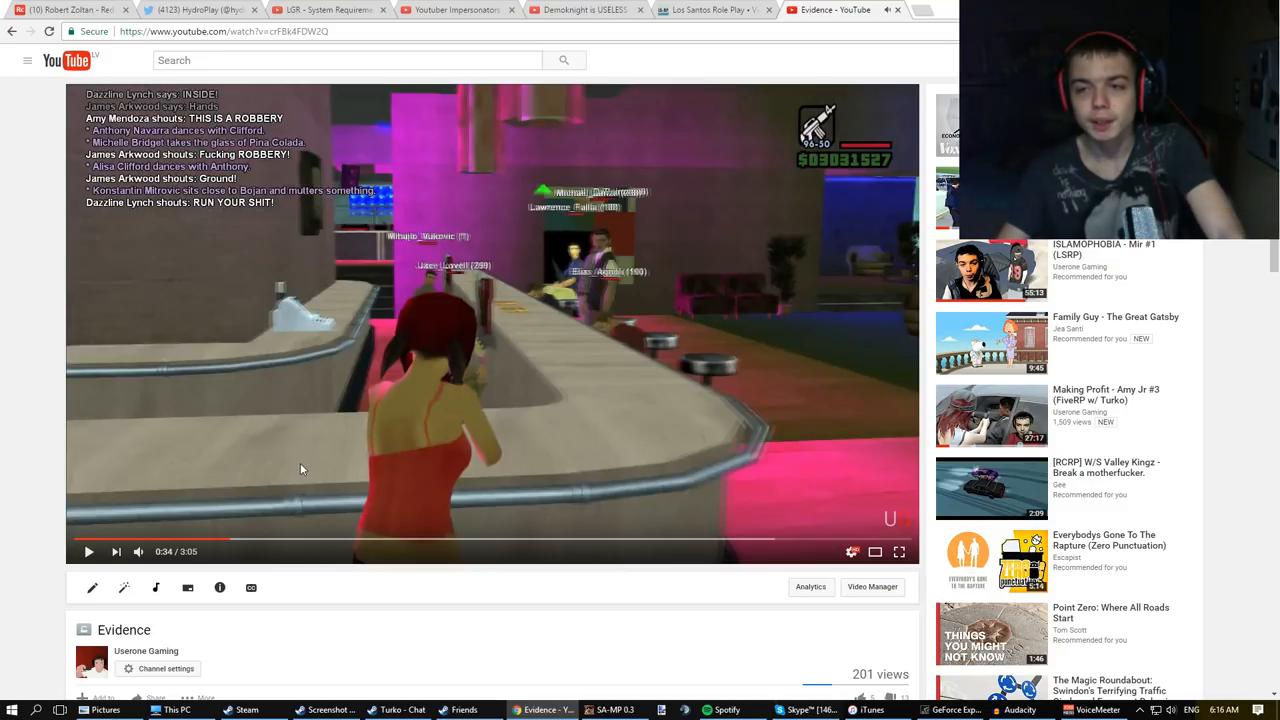
click(88, 552)
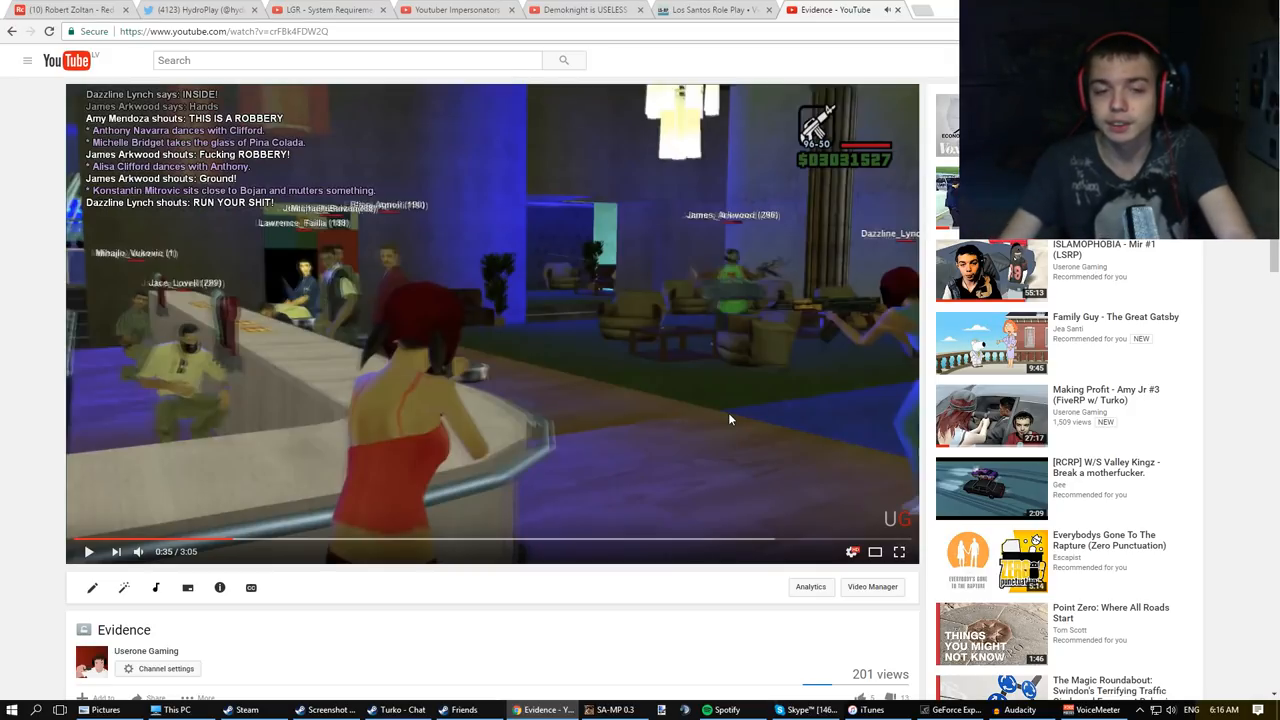
mouse_move(770, 224)
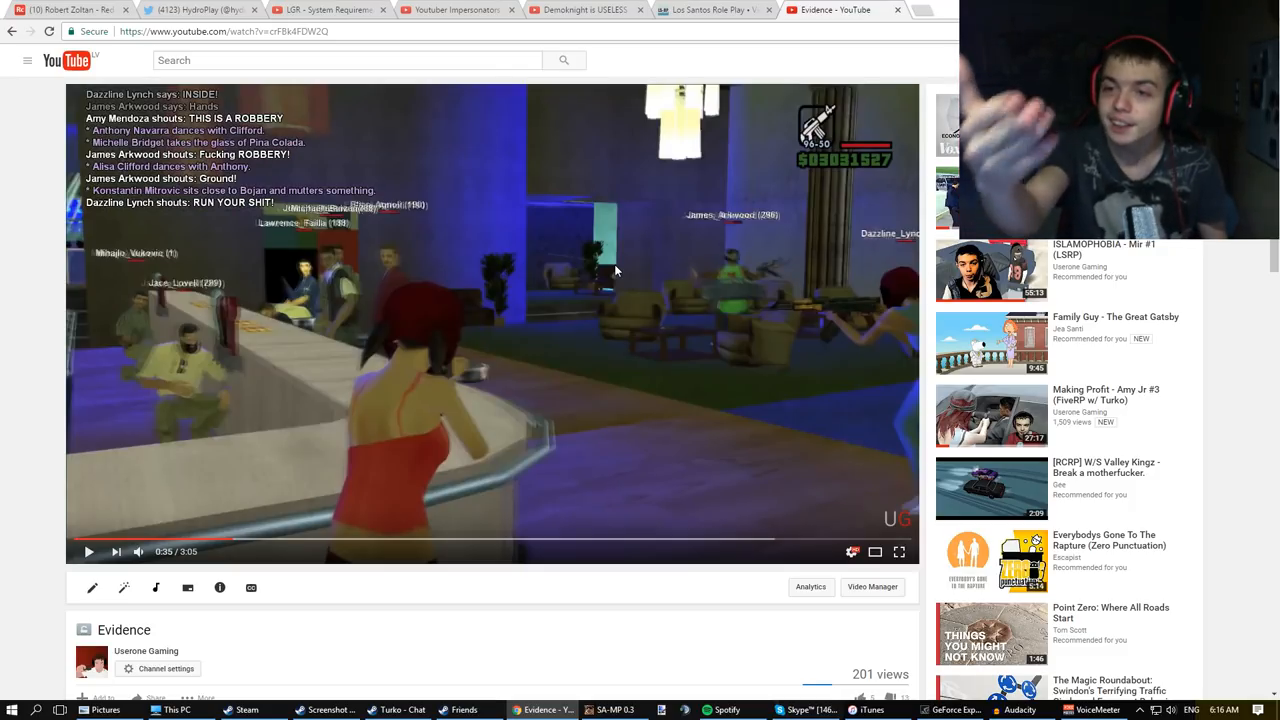
click(88, 552)
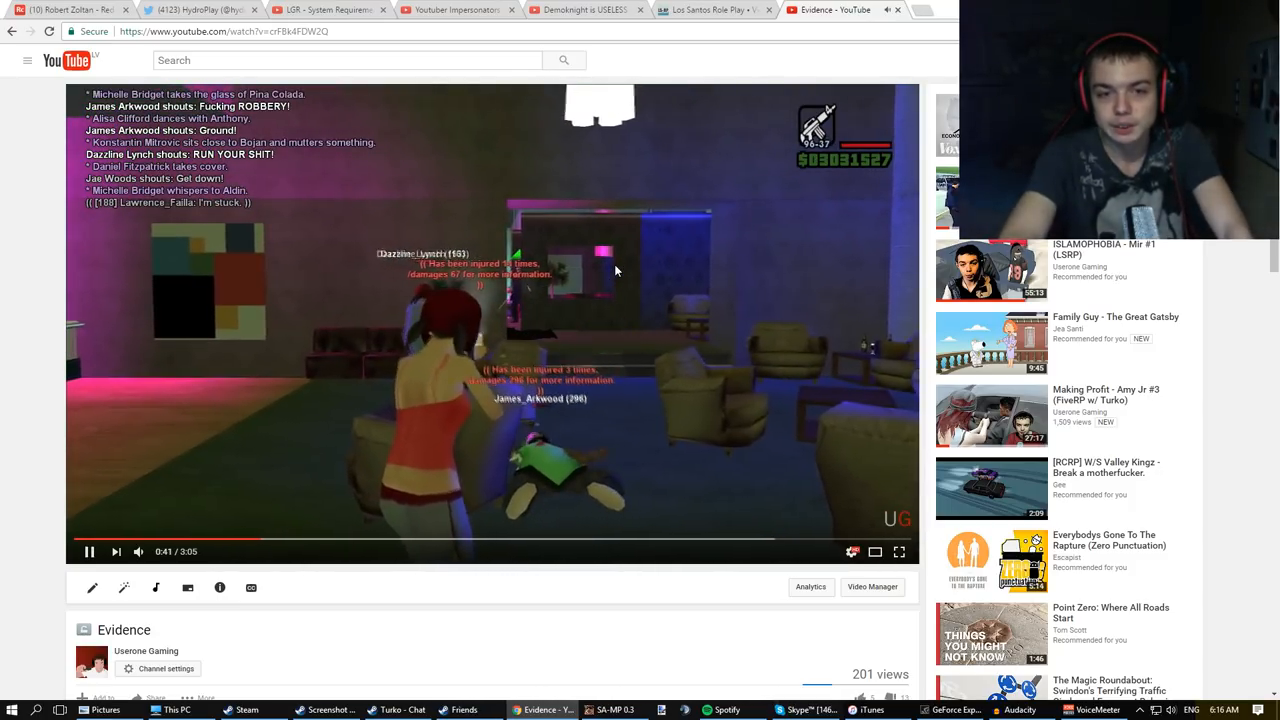
Pause and resume the Evidence video, stopping at 0:47 on the bar shootout damage messages.
click(88, 552)
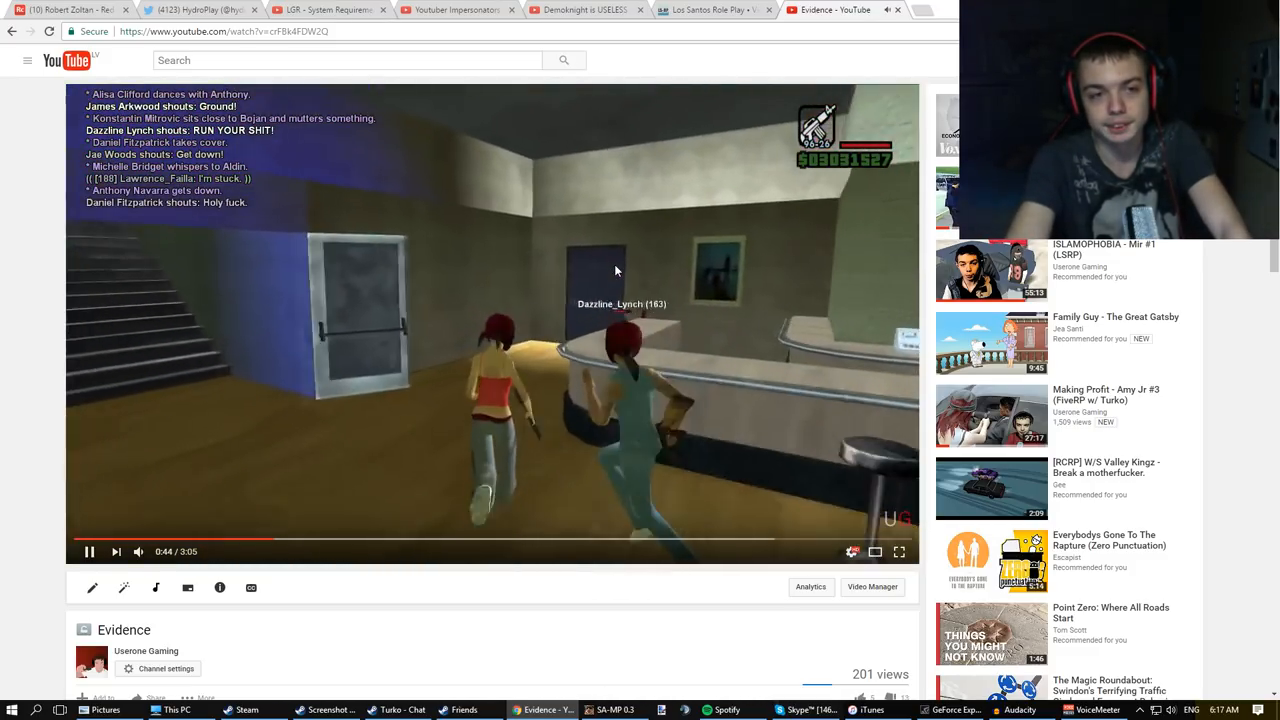
click(88, 552)
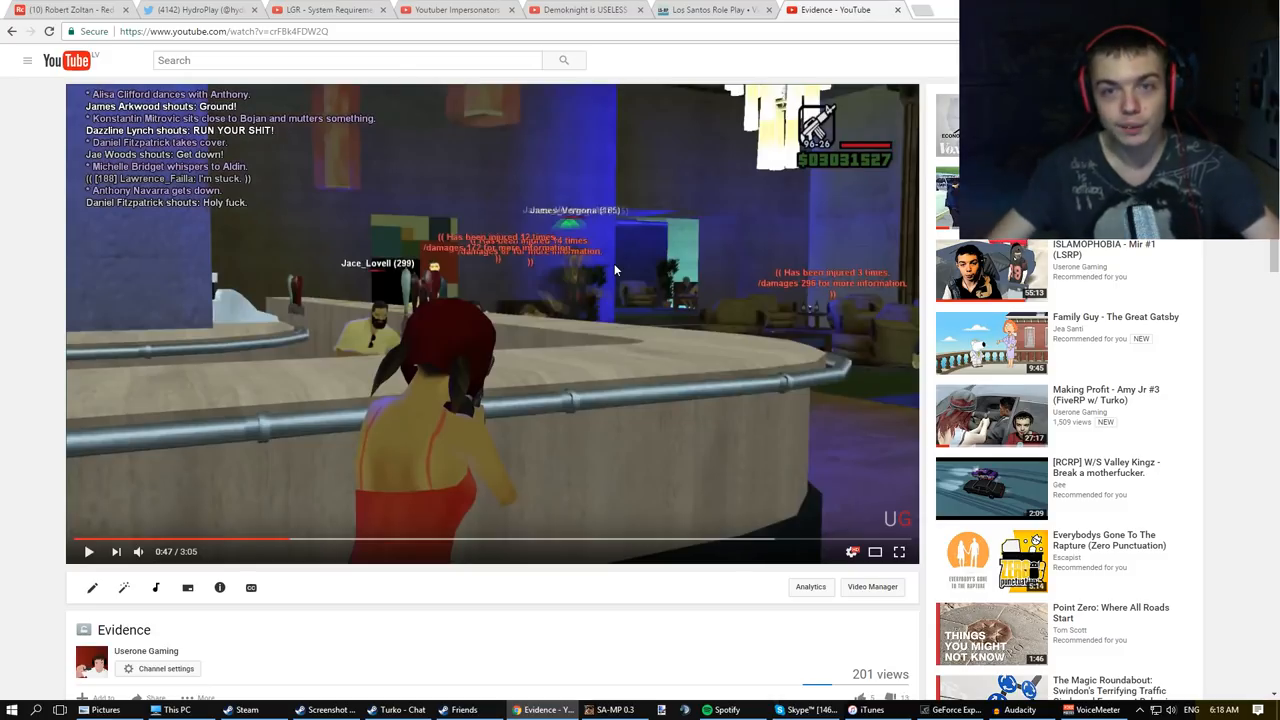
click(710, 12)
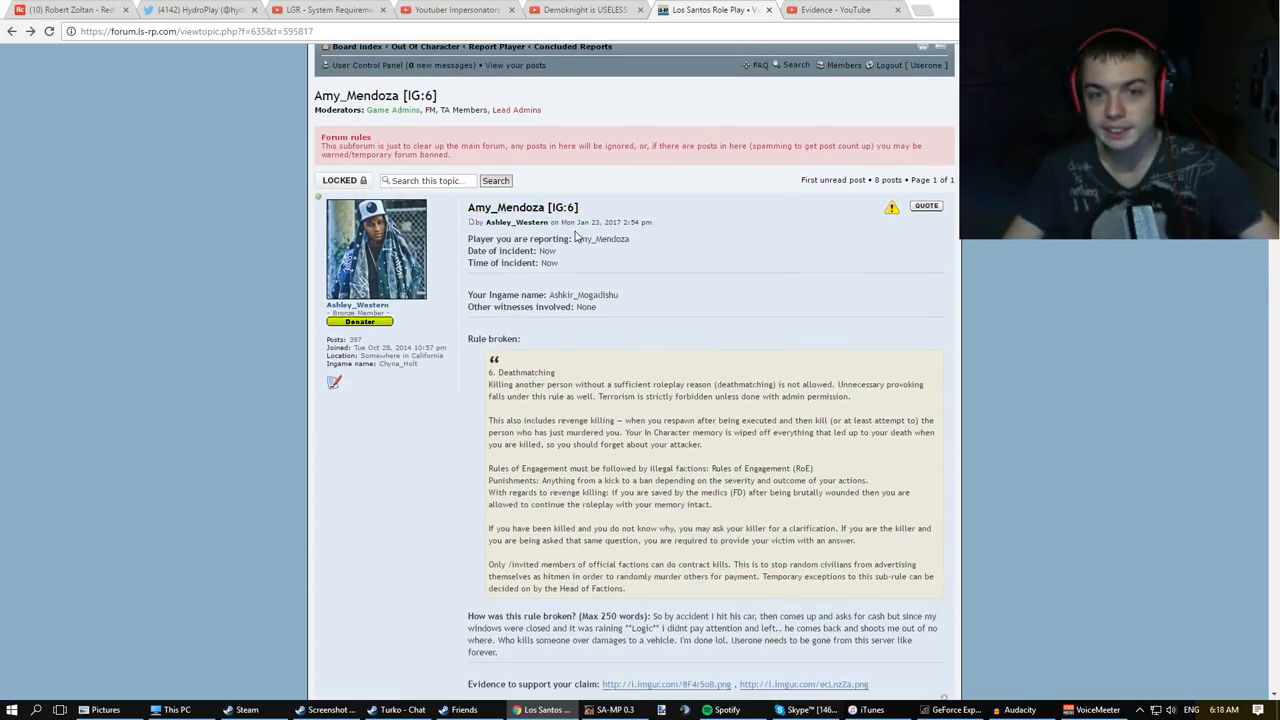
scroll(down, 3)
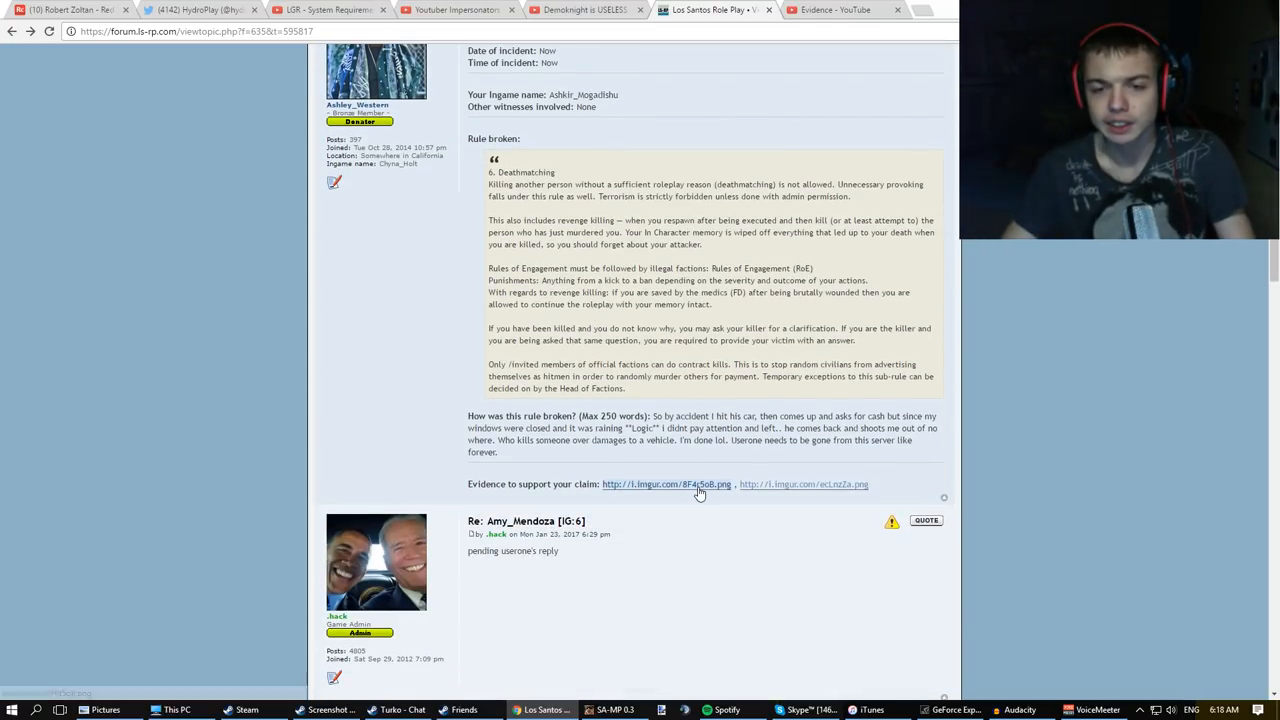
click(666, 484)
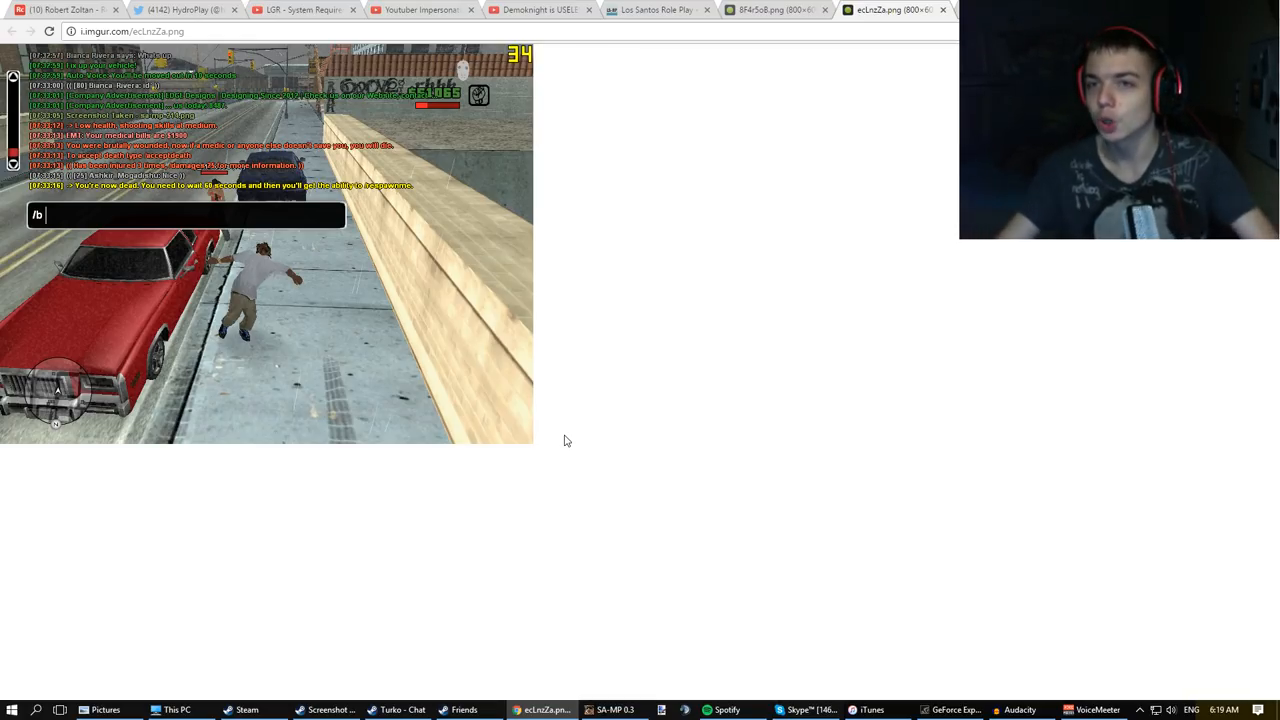
click(656, 12)
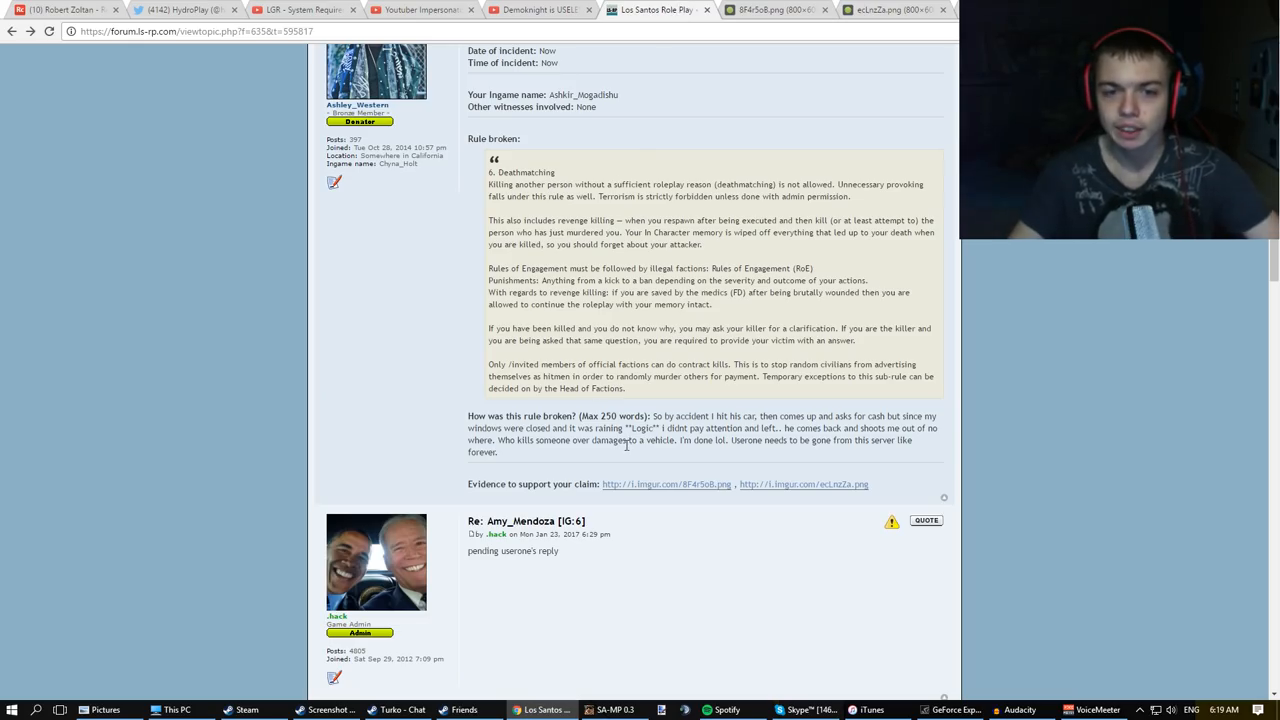
Highlight the explanation sentences about accidentally hitting the car, then follow the reply's YouTube link.
drag(662, 416, 758, 416)
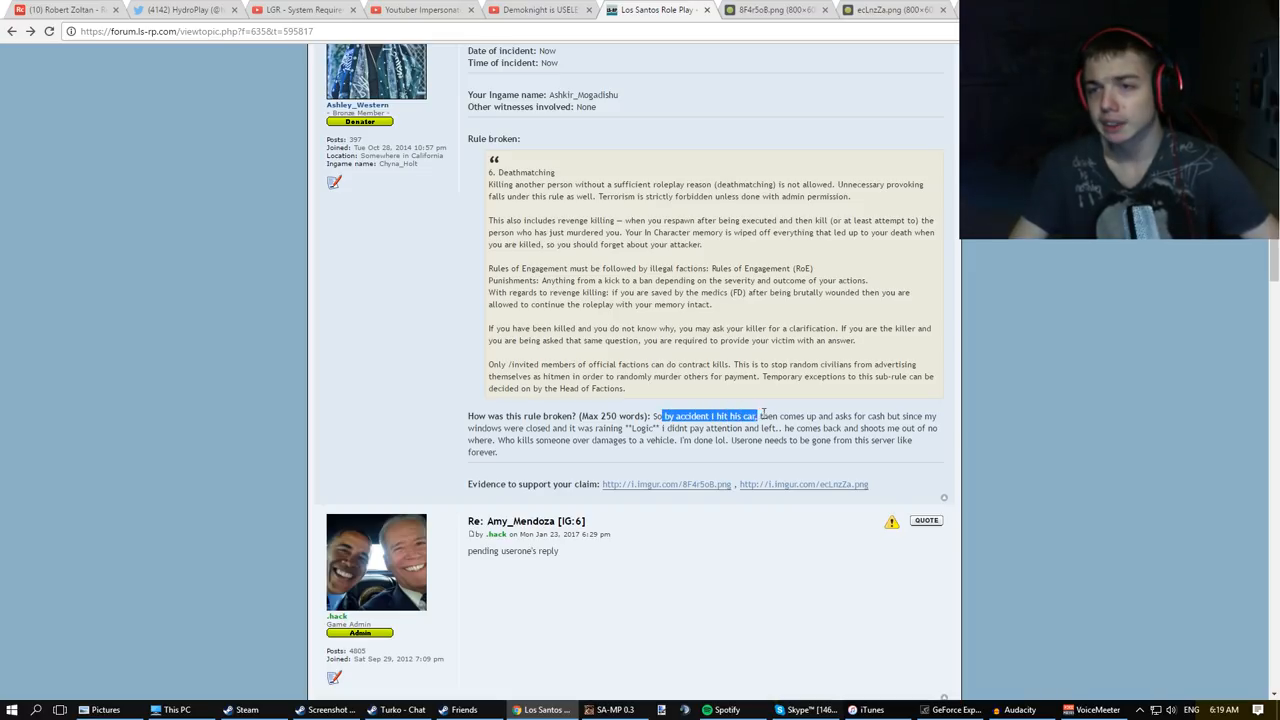
drag(660, 416, 916, 416)
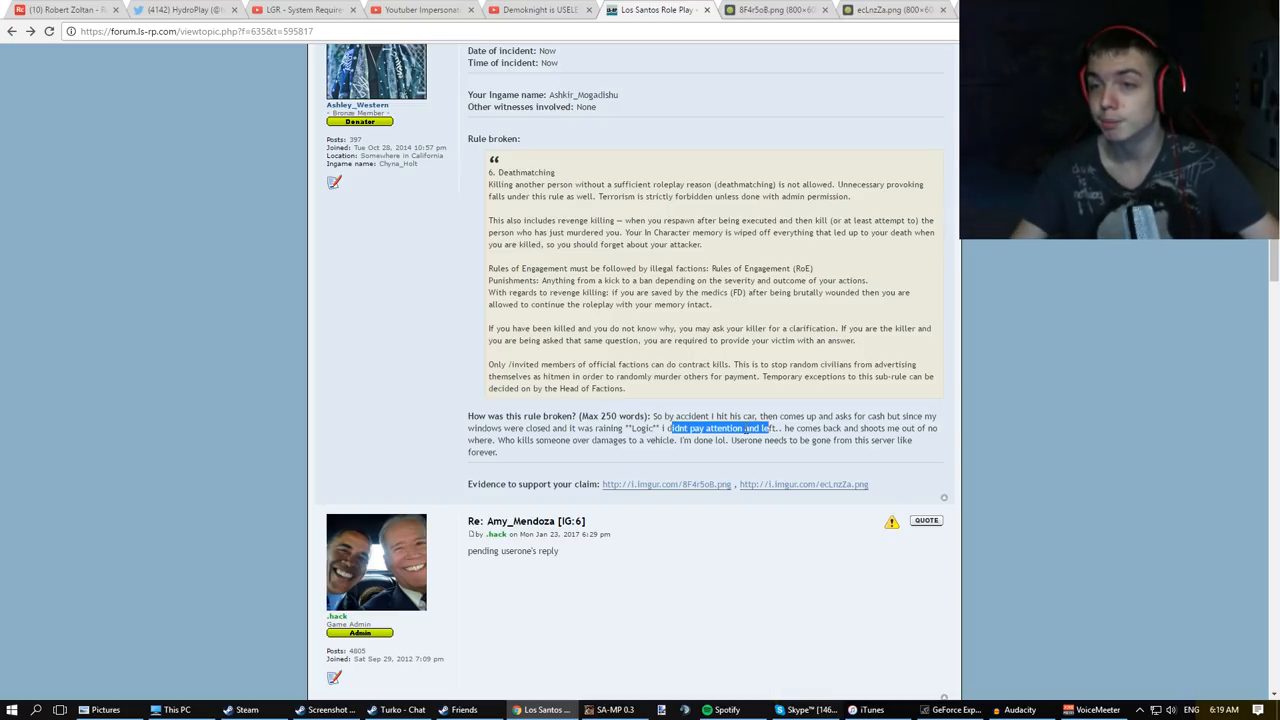
scroll(down, 3)
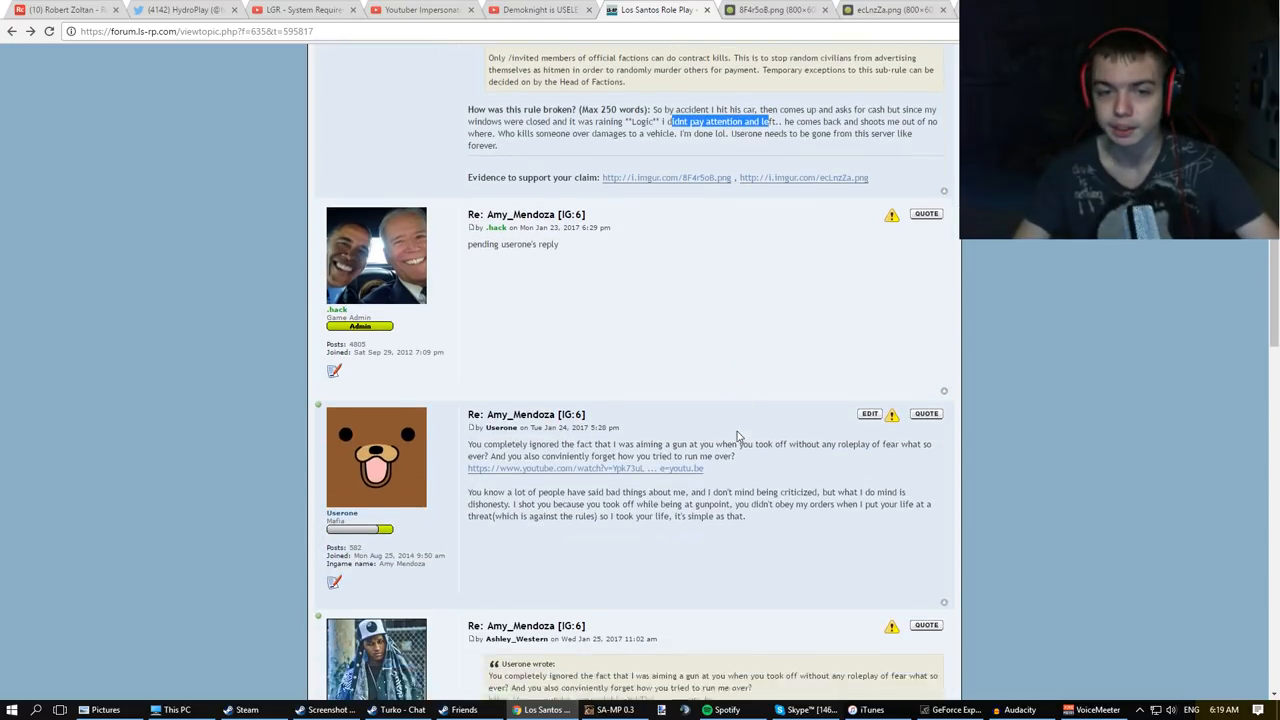
click(580, 468)
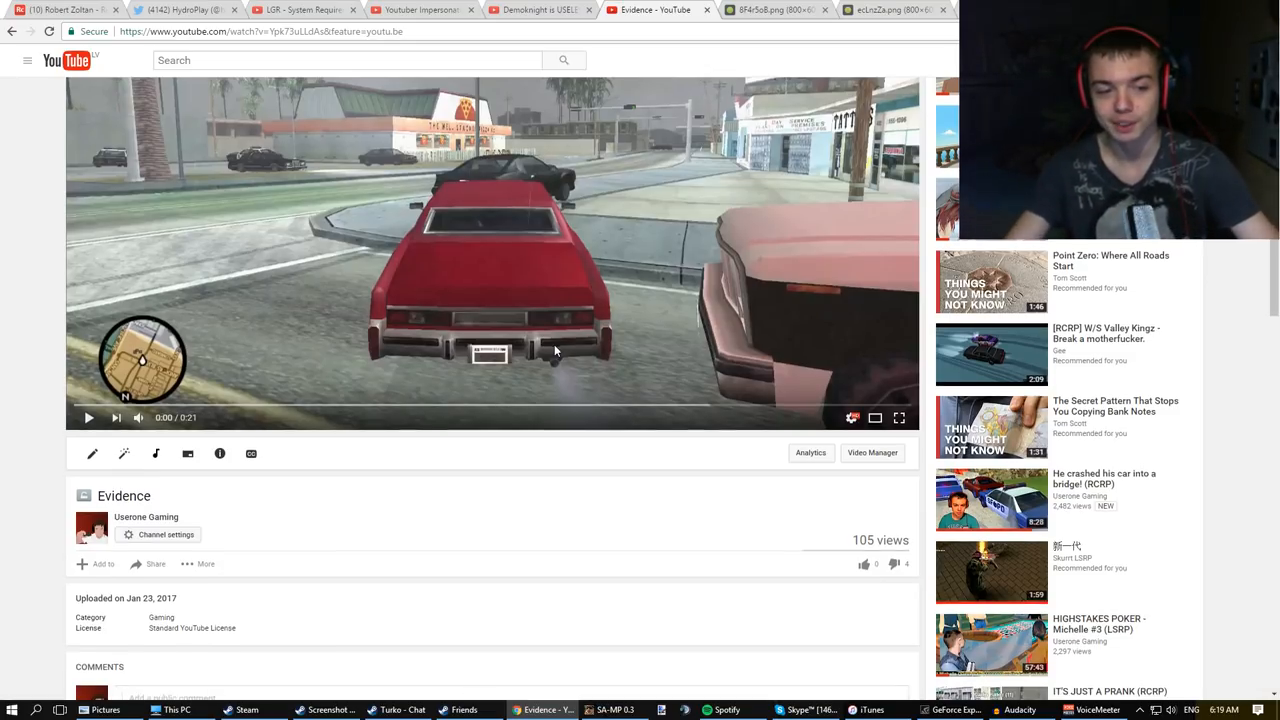
Switch from the 21-second clip to the three-minute Evidence video and let it play to 0:47.
scroll(down, 3)
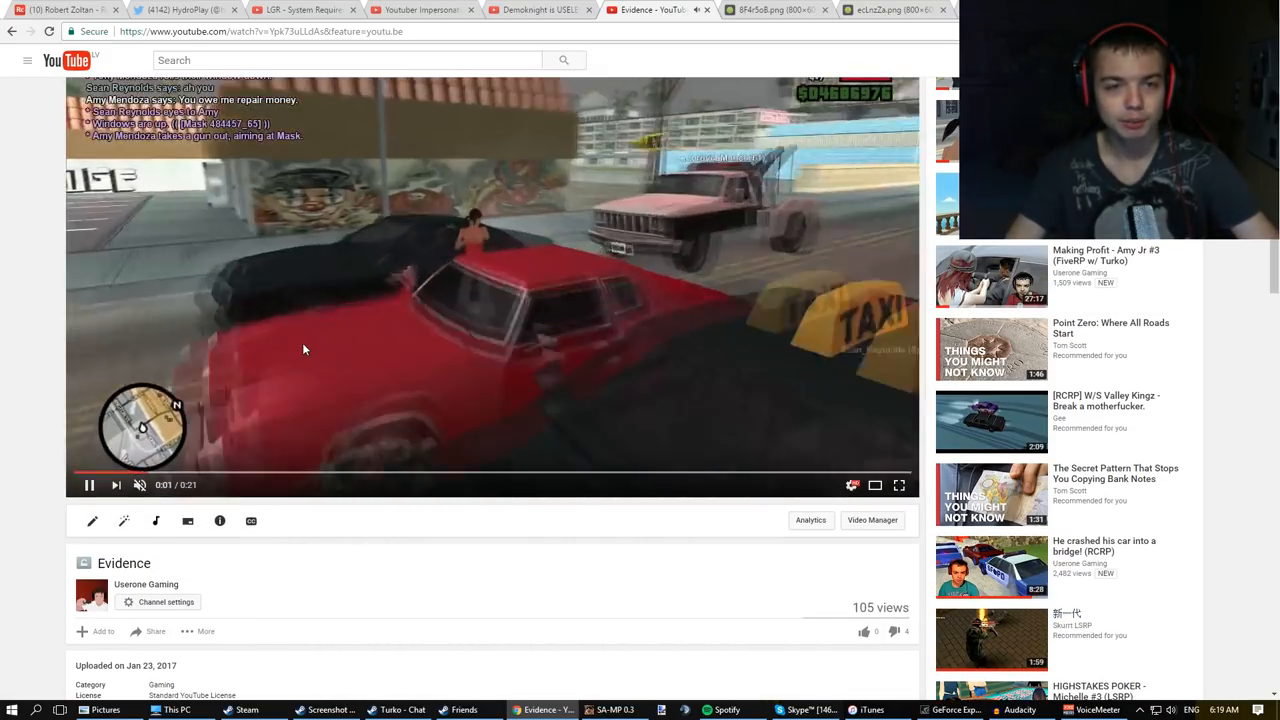
click(88, 486)
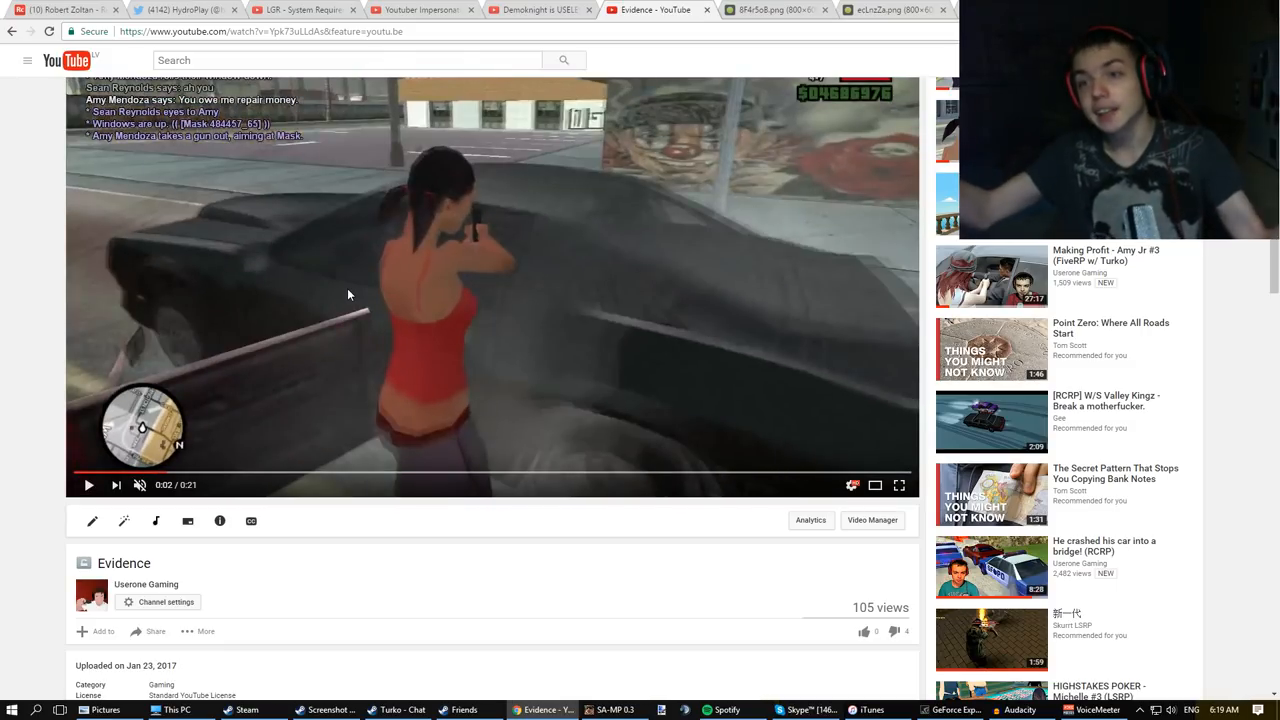
click(88, 486)
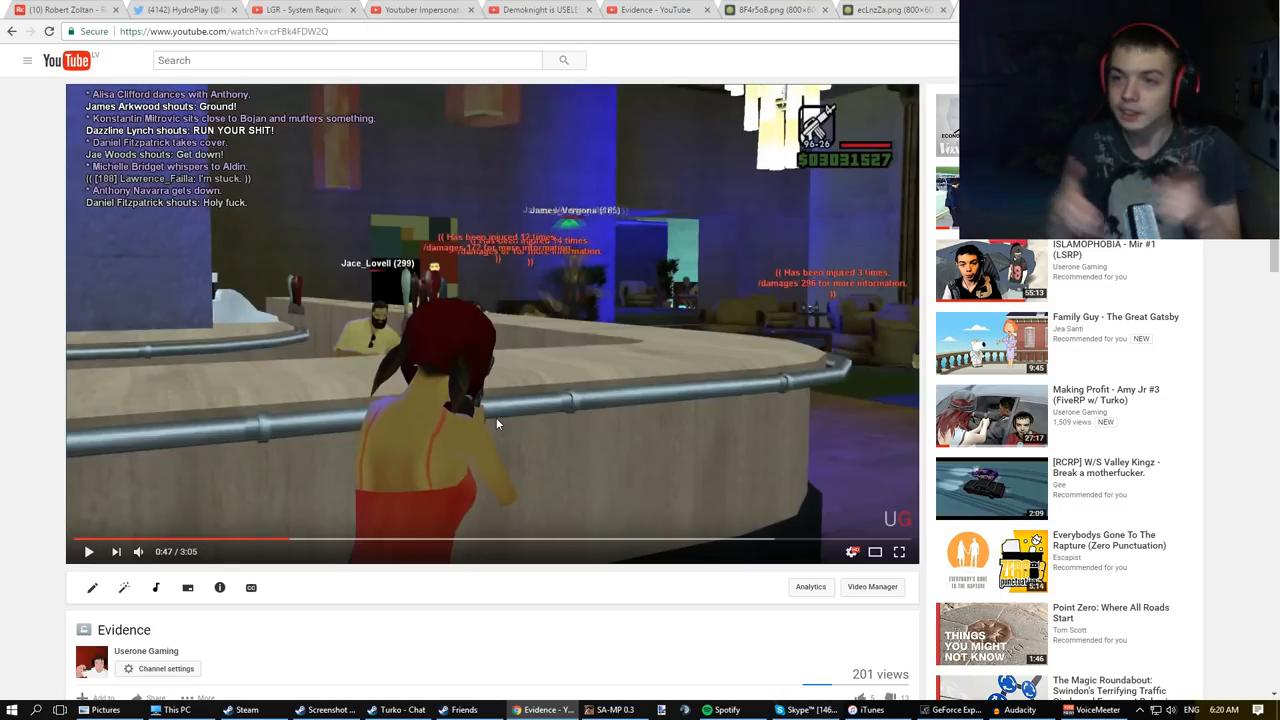
click(88, 552)
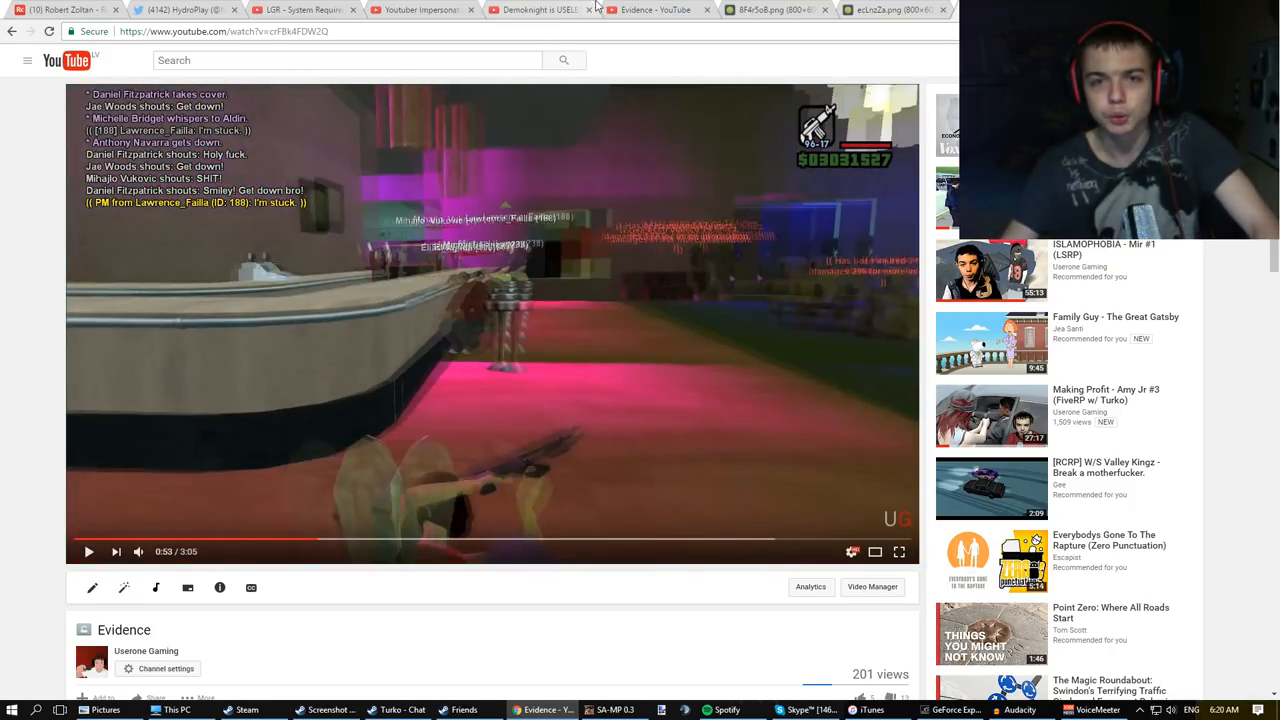
Rewatch the 21-second Evidence clip from the reply link, then go to the forum board index.
click(644, 8)
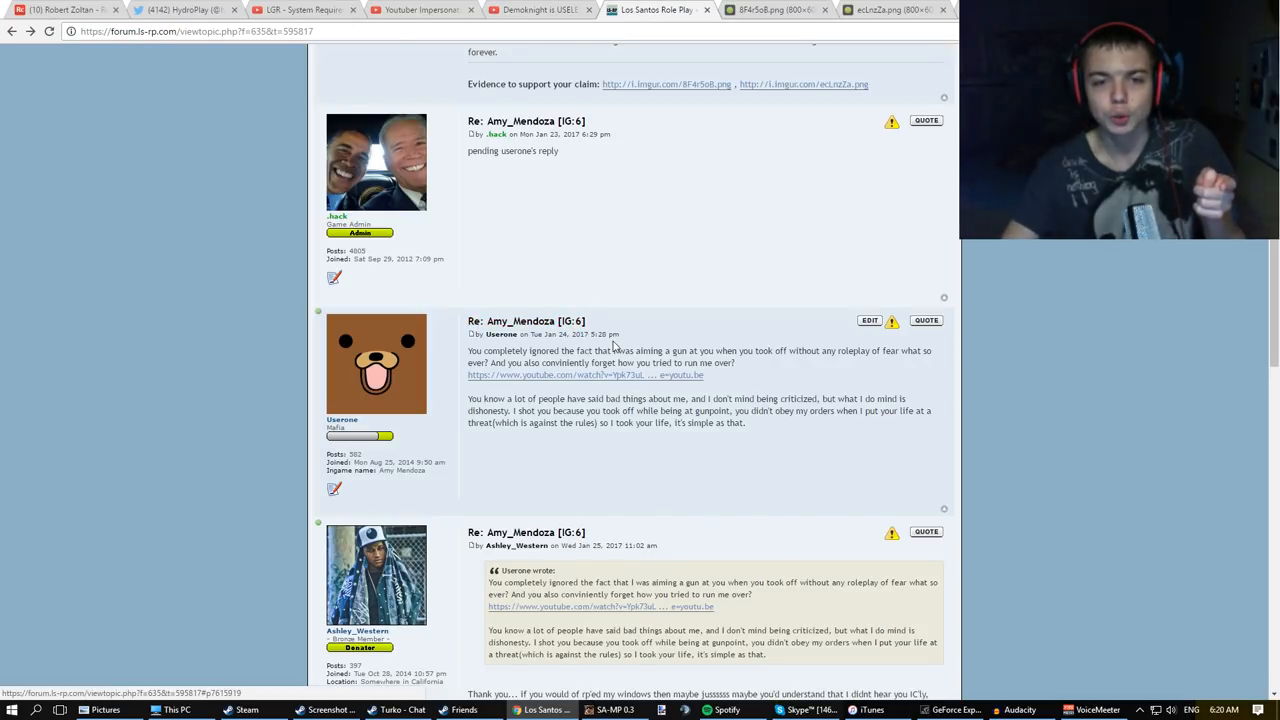
click(584, 376)
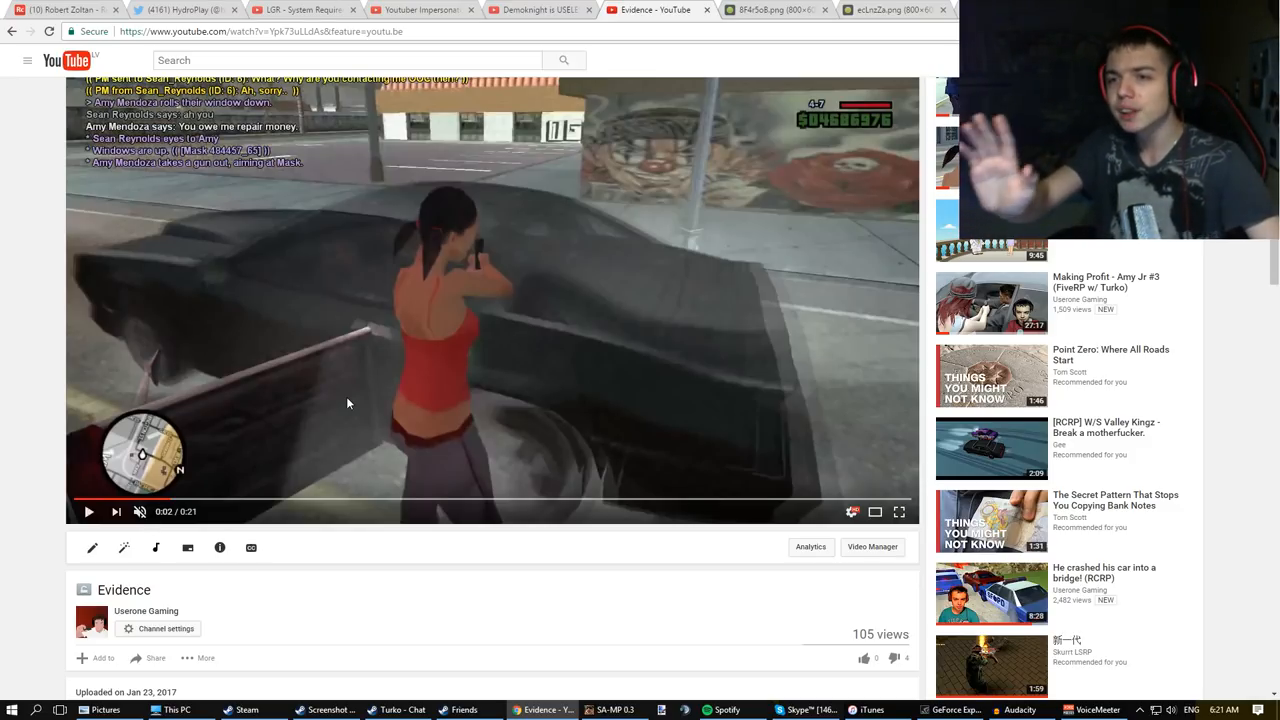
click(776, 12)
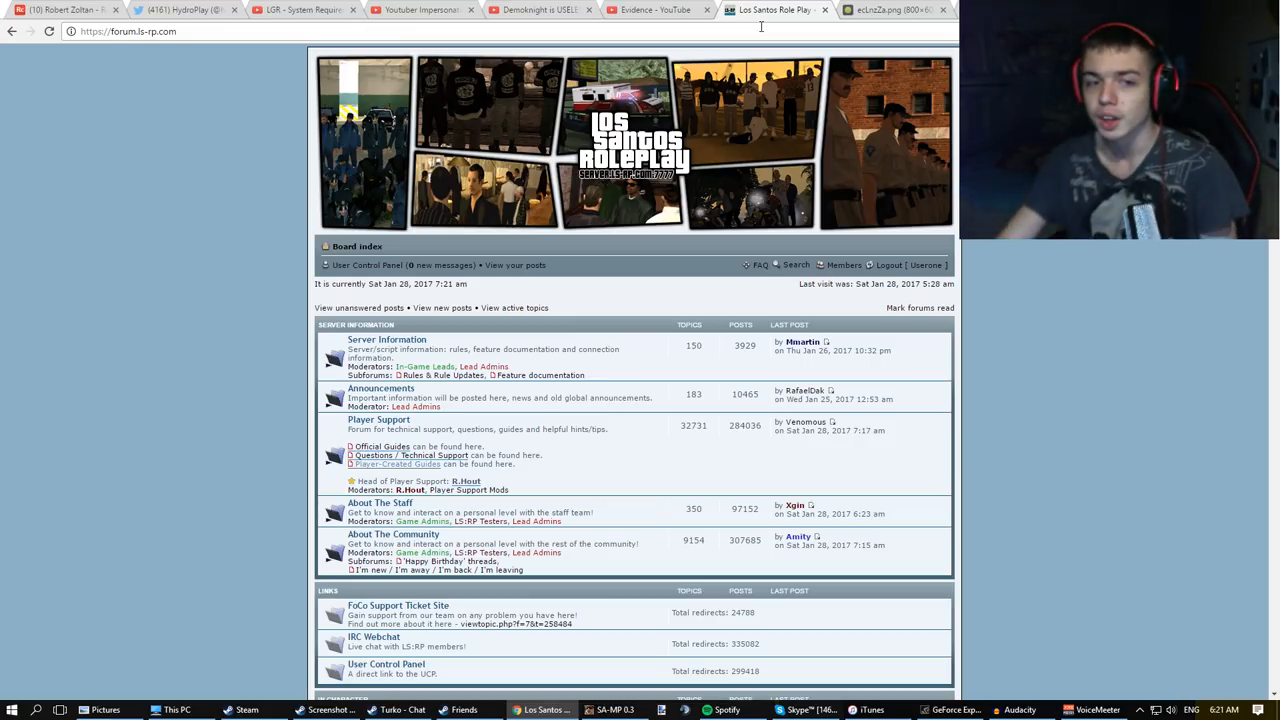
Scroll the board index to the Rules & Rule Updates subforum under Server Information.
scroll(down, 3)
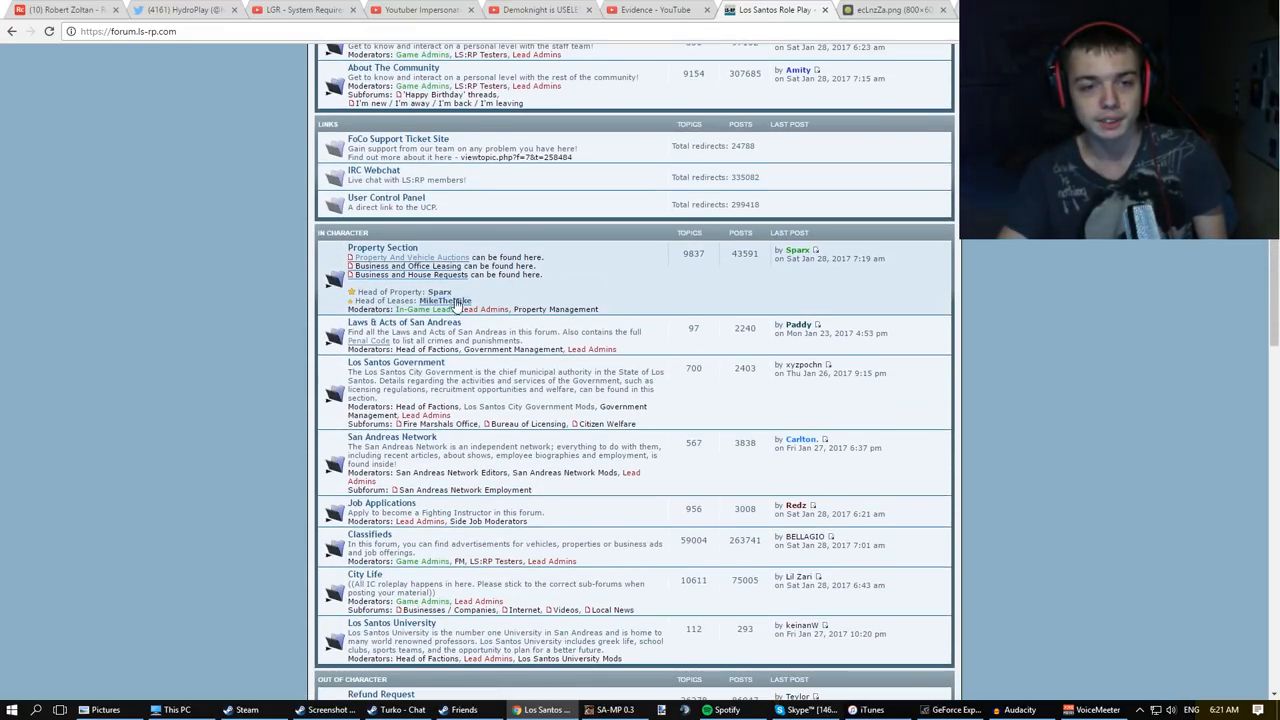
scroll(down, 3)
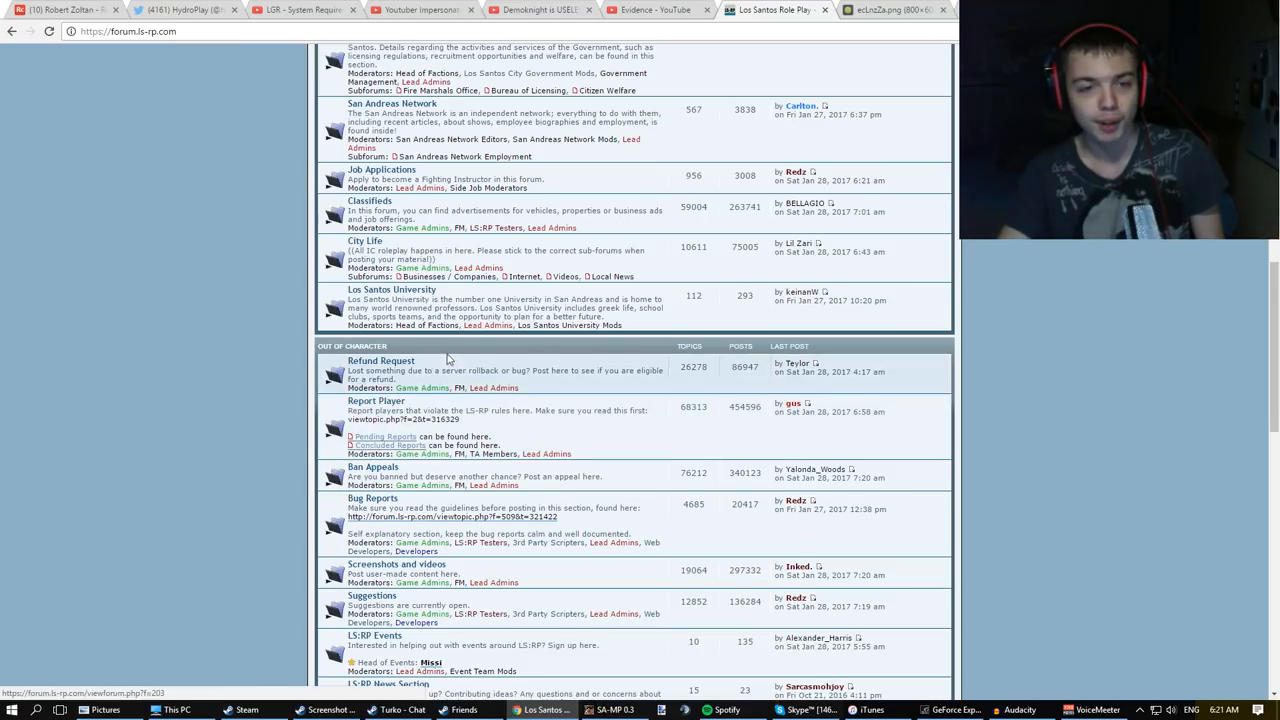
scroll(up, 3)
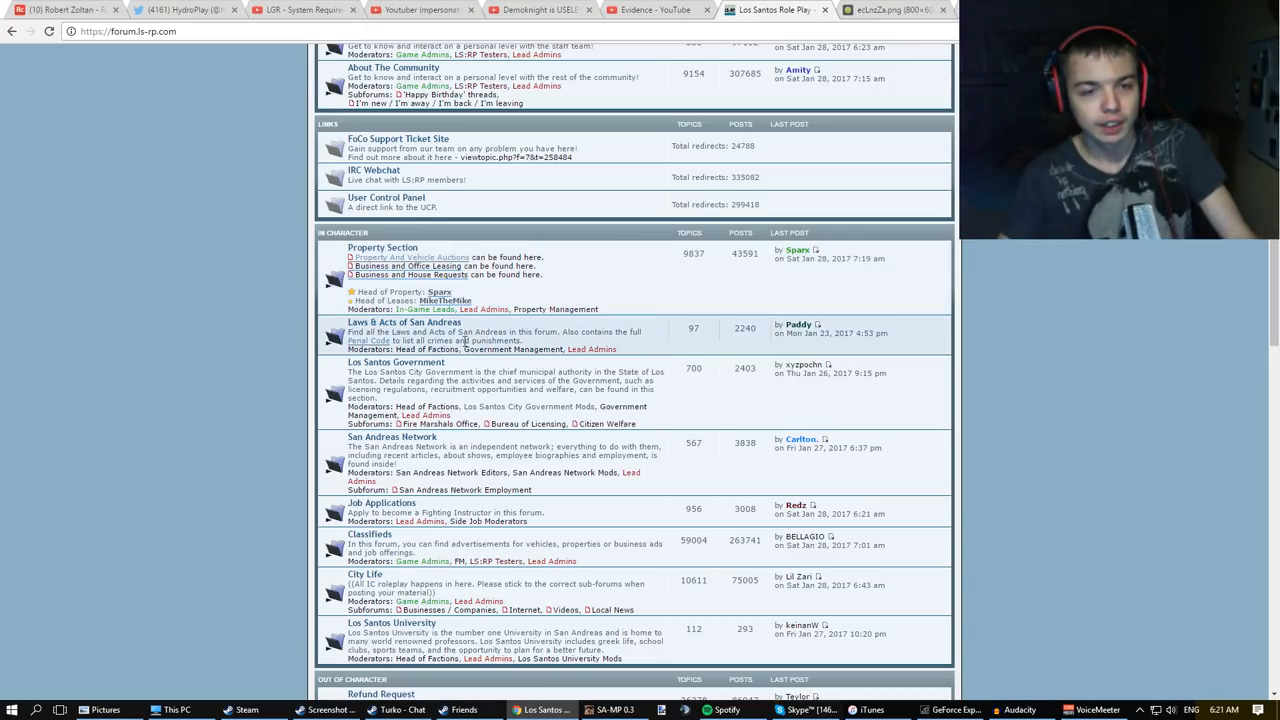
scroll(up, 3)
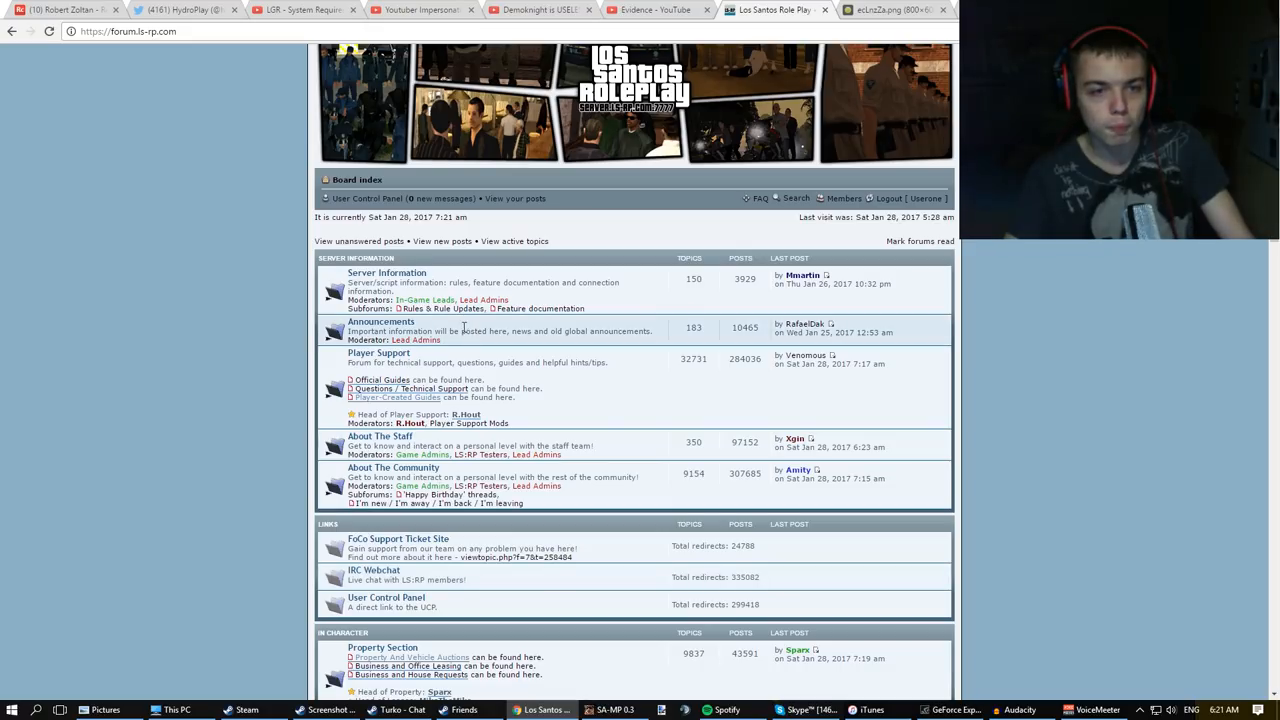
scroll(down, 3)
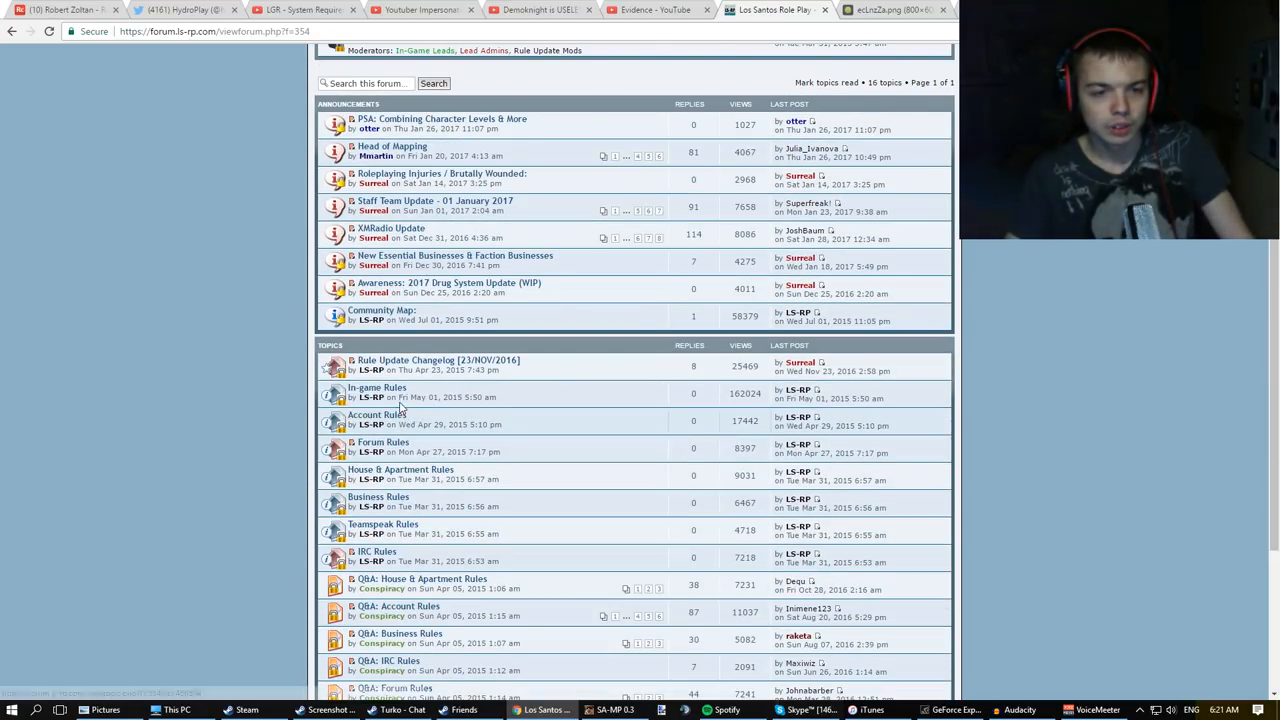
Read the In-game Rules topic's Common Courtesy, Metagaming and Powergaming sections.
click(376, 388)
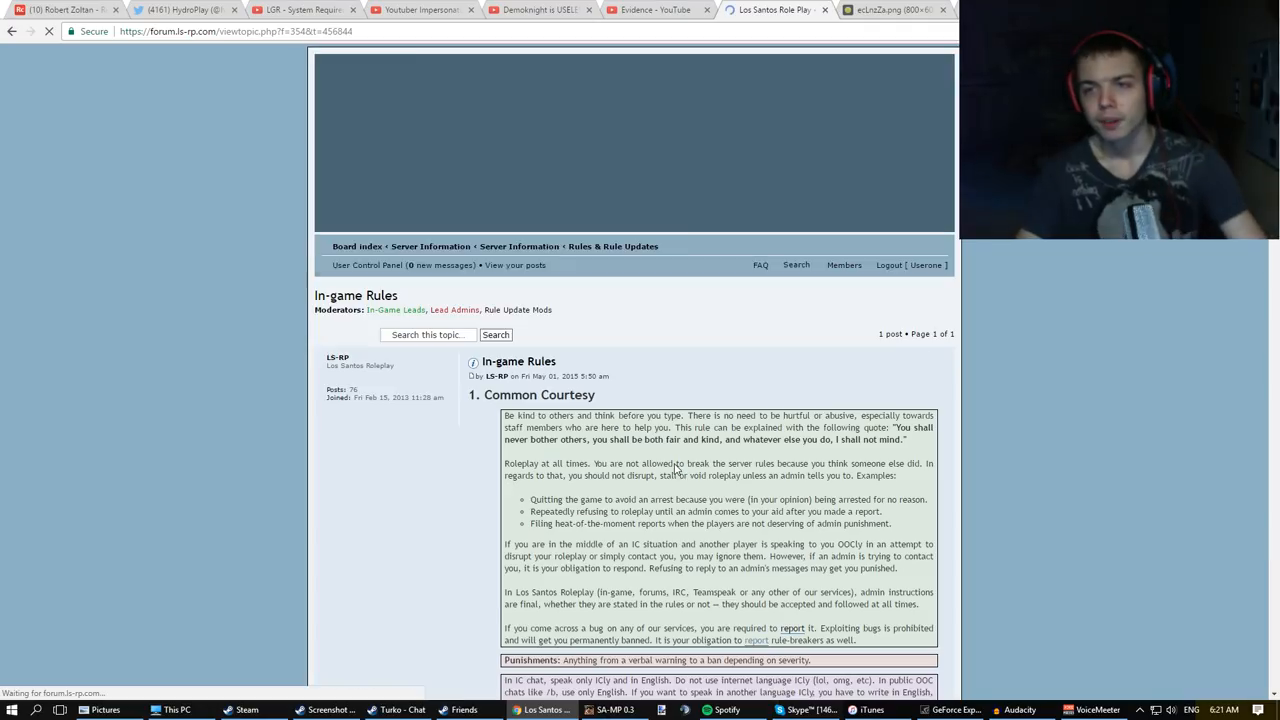
scroll(down, 3)
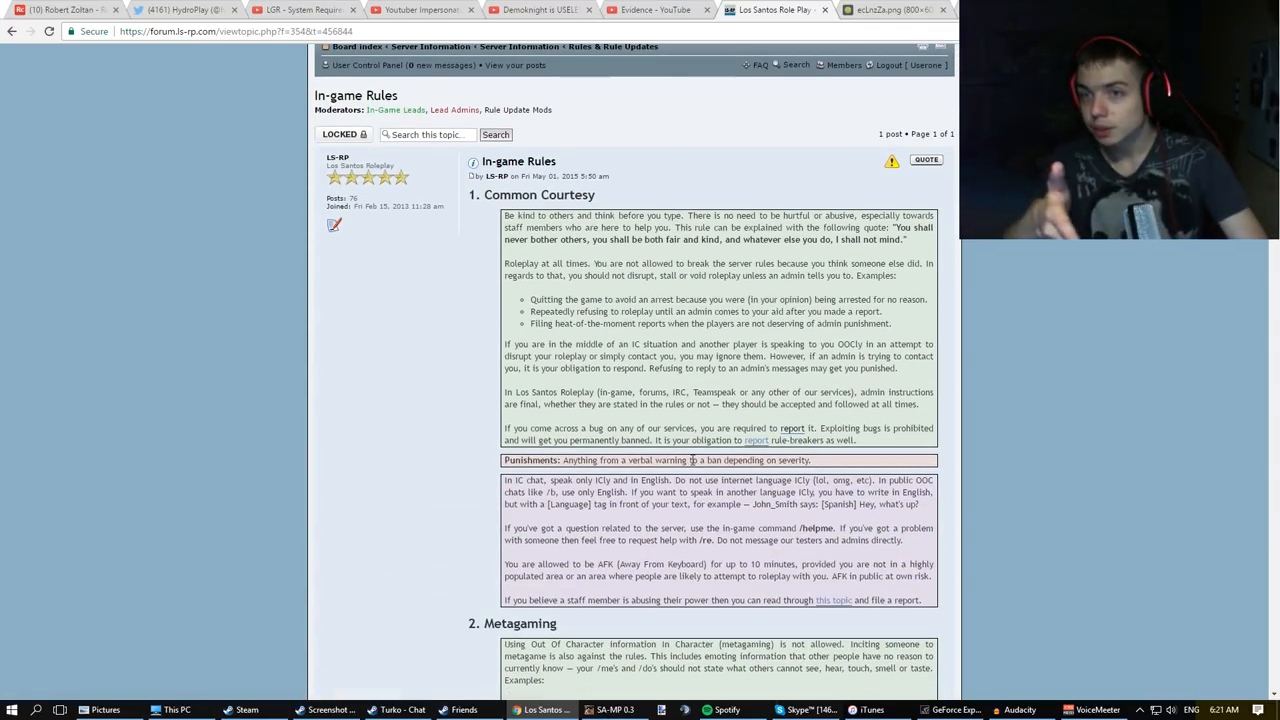
scroll(down, 3)
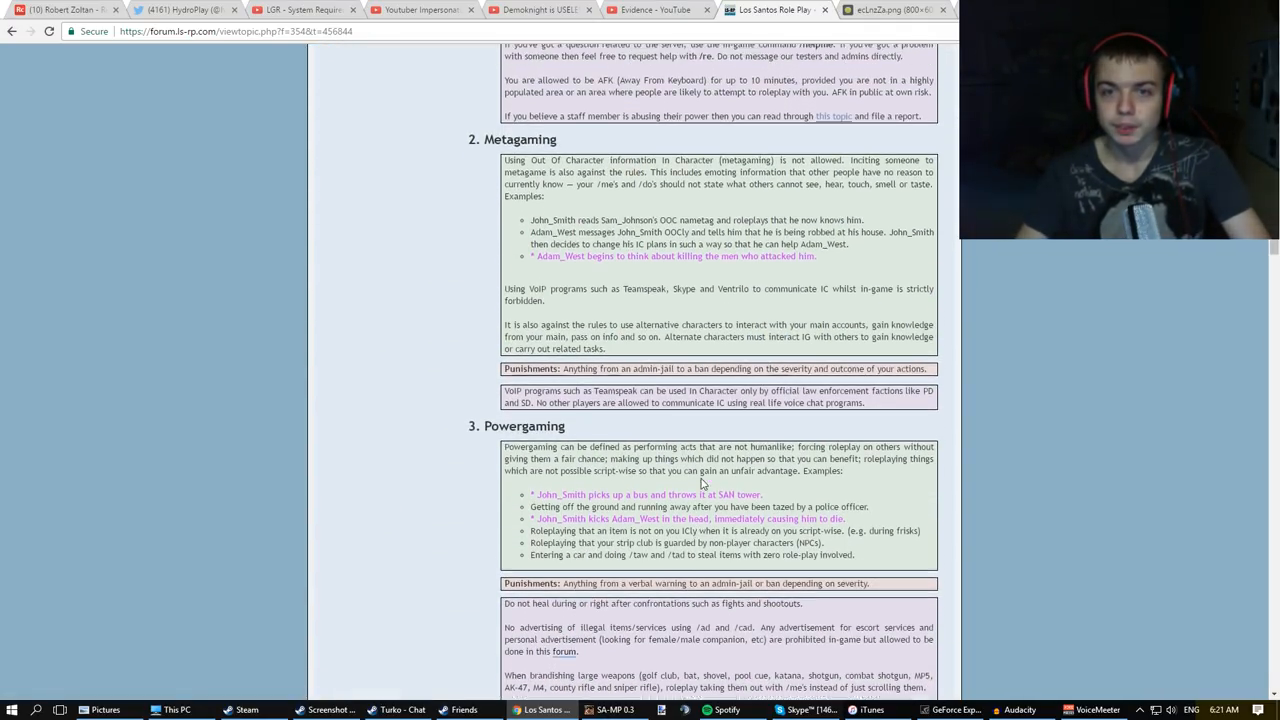
scroll(up, 3)
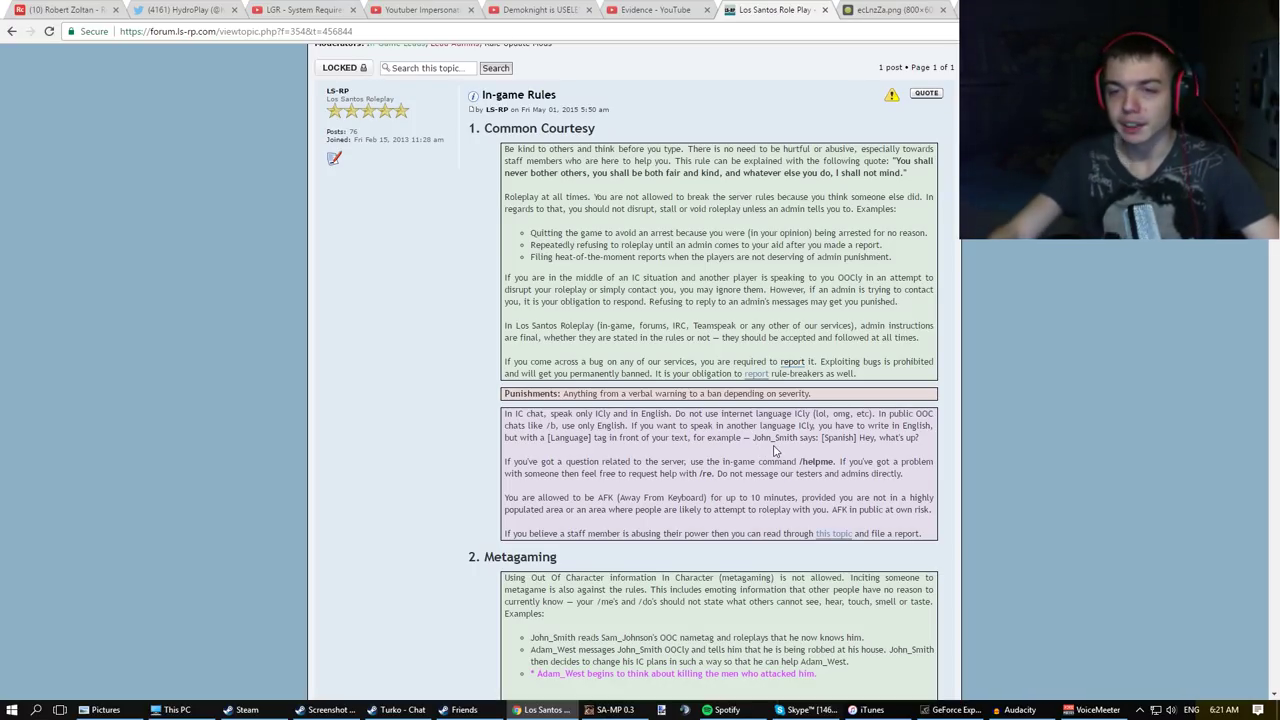
scroll(down, 3)
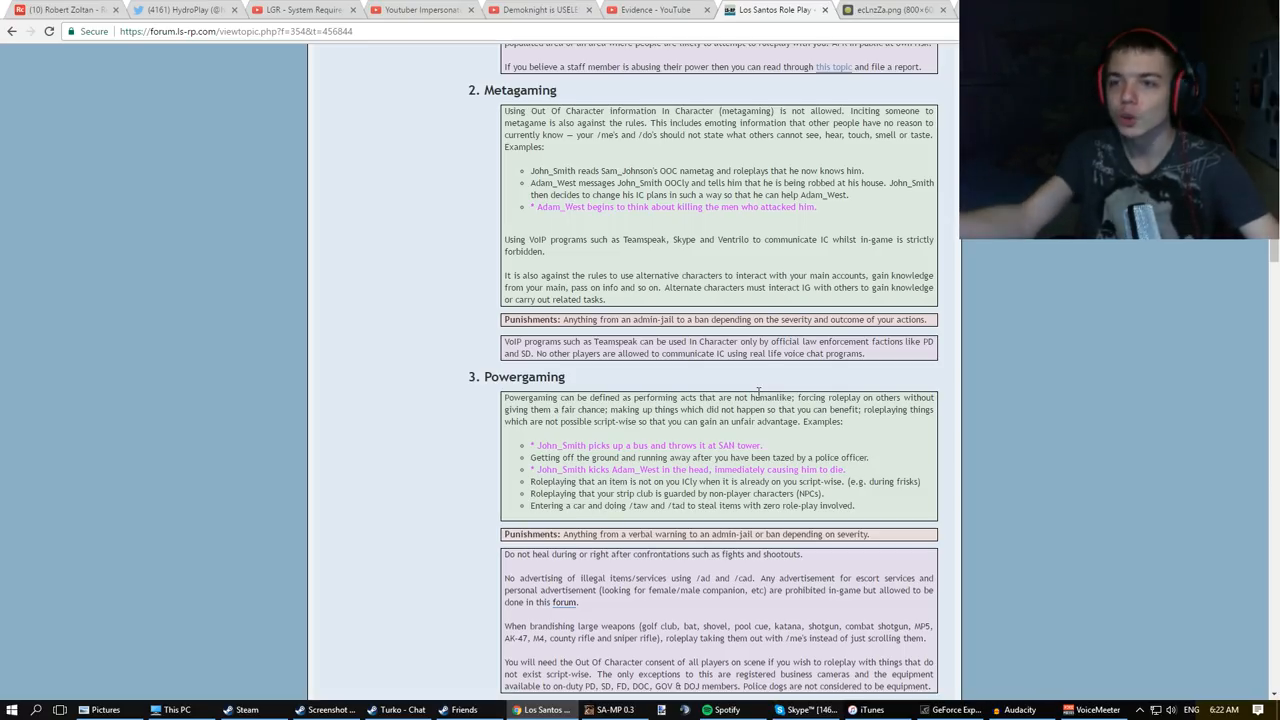
mouse_move(710, 336)
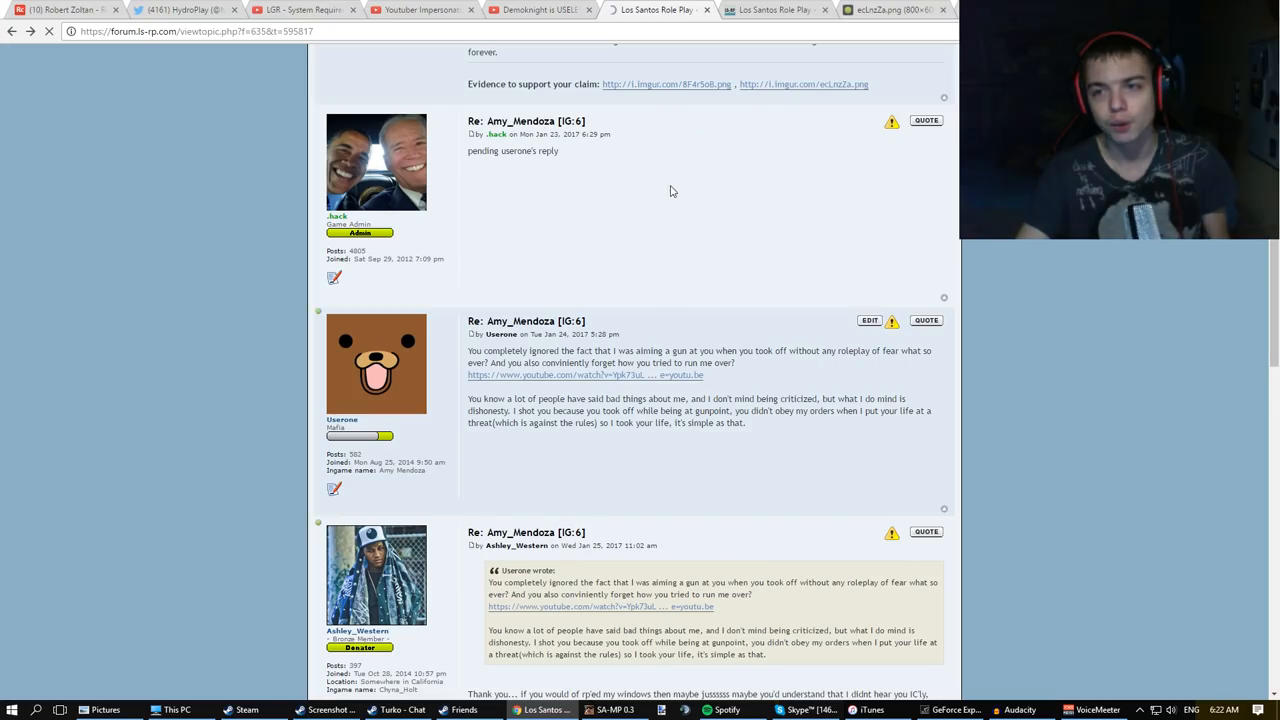
Scroll through the deathmatching rule and replies, then follow the reply's YouTube evidence link.
scroll(up, 3)
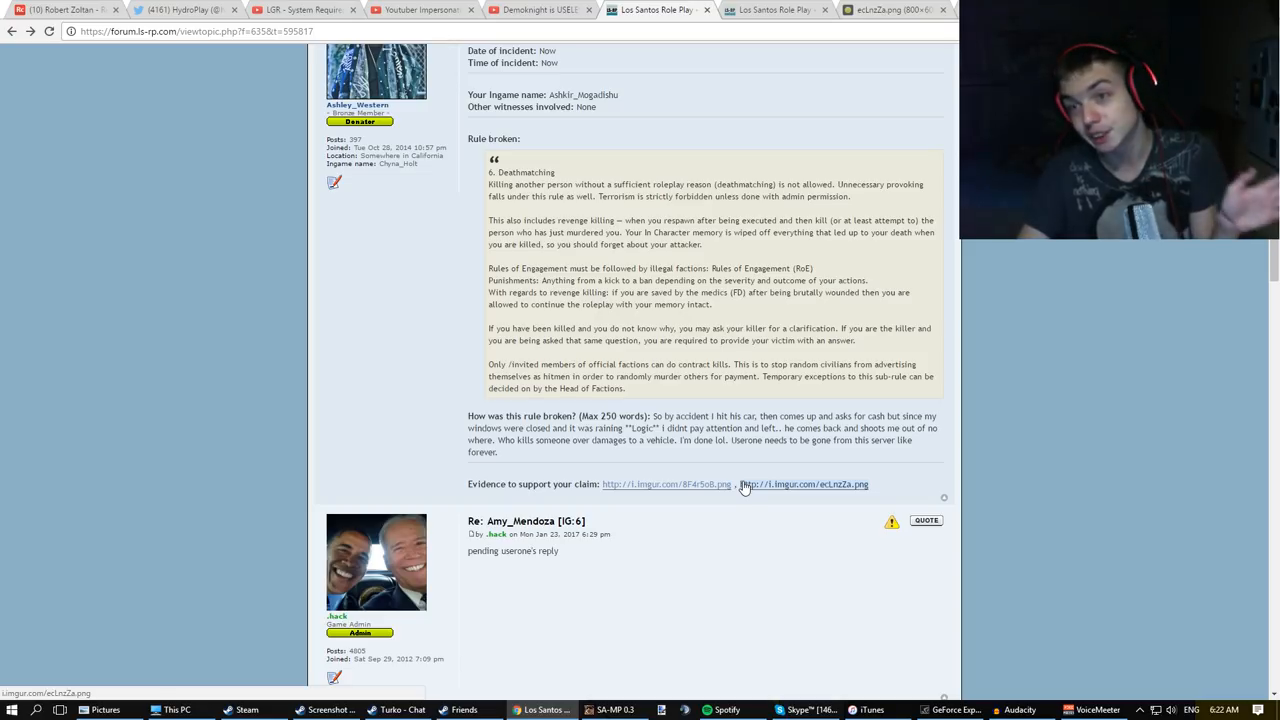
scroll(down, 3)
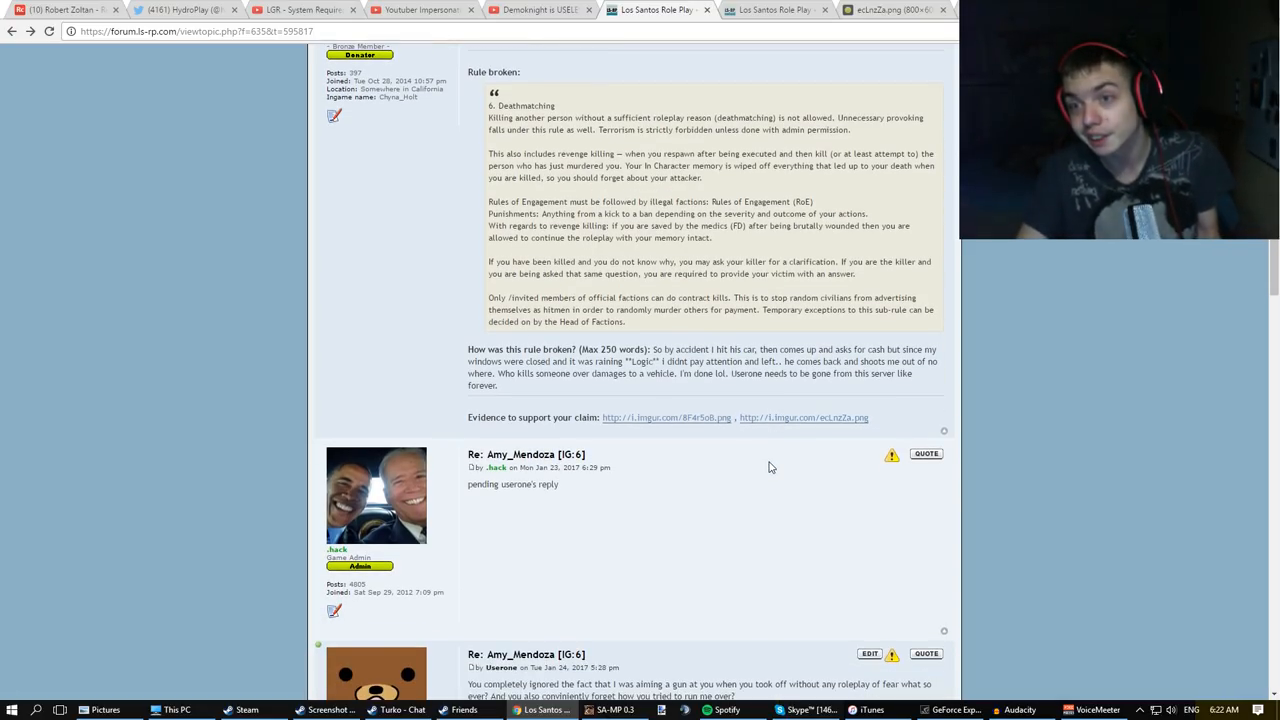
mouse_move(726, 424)
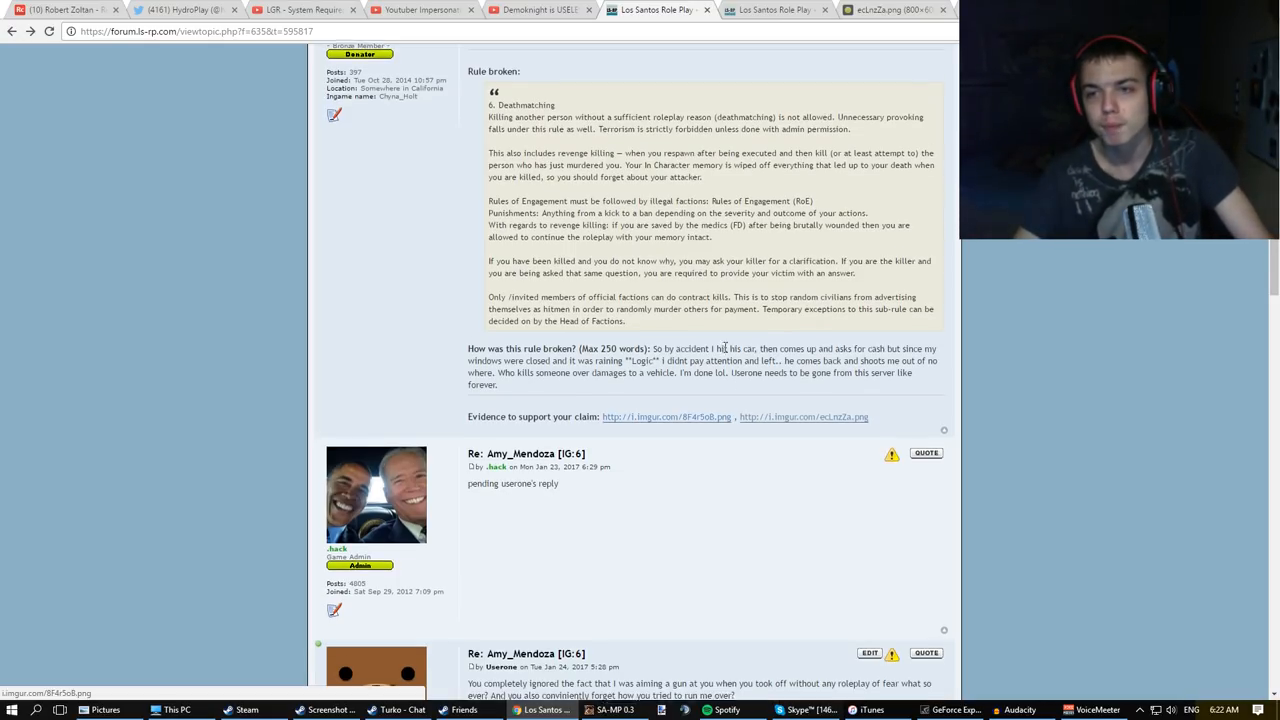
scroll(down, 3)
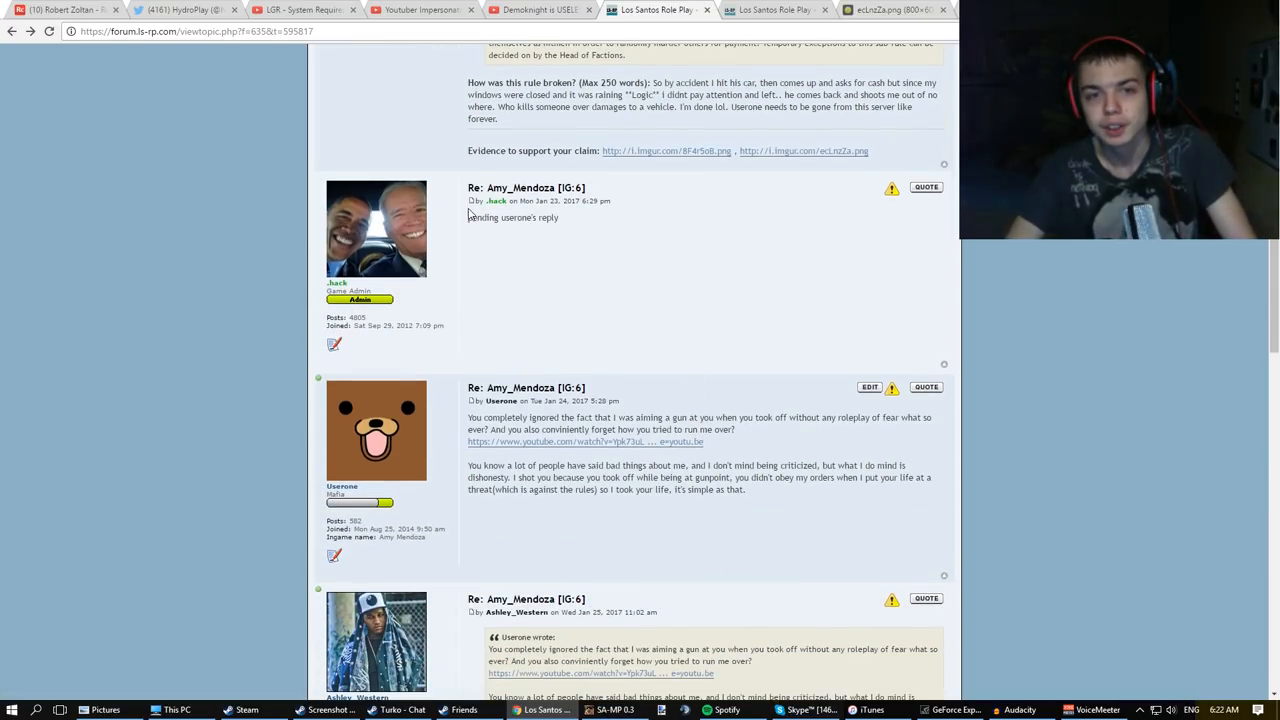
mouse_move(596, 328)
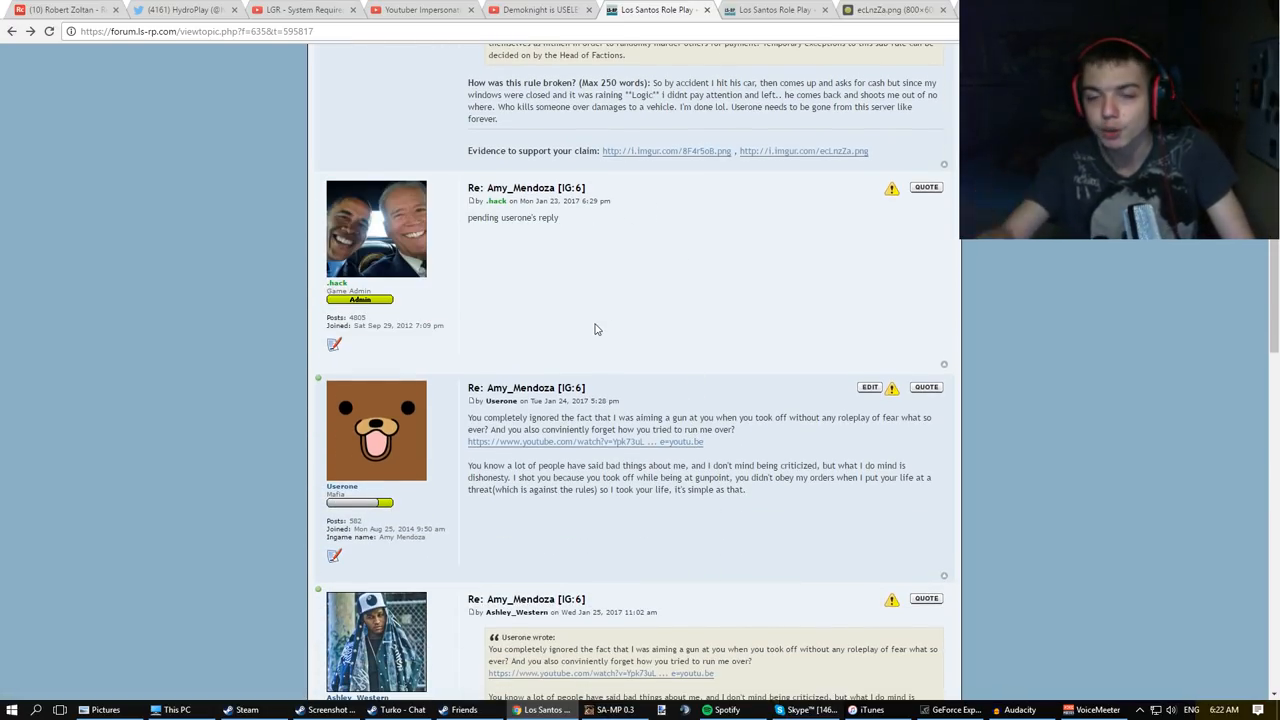
scroll(down, 3)
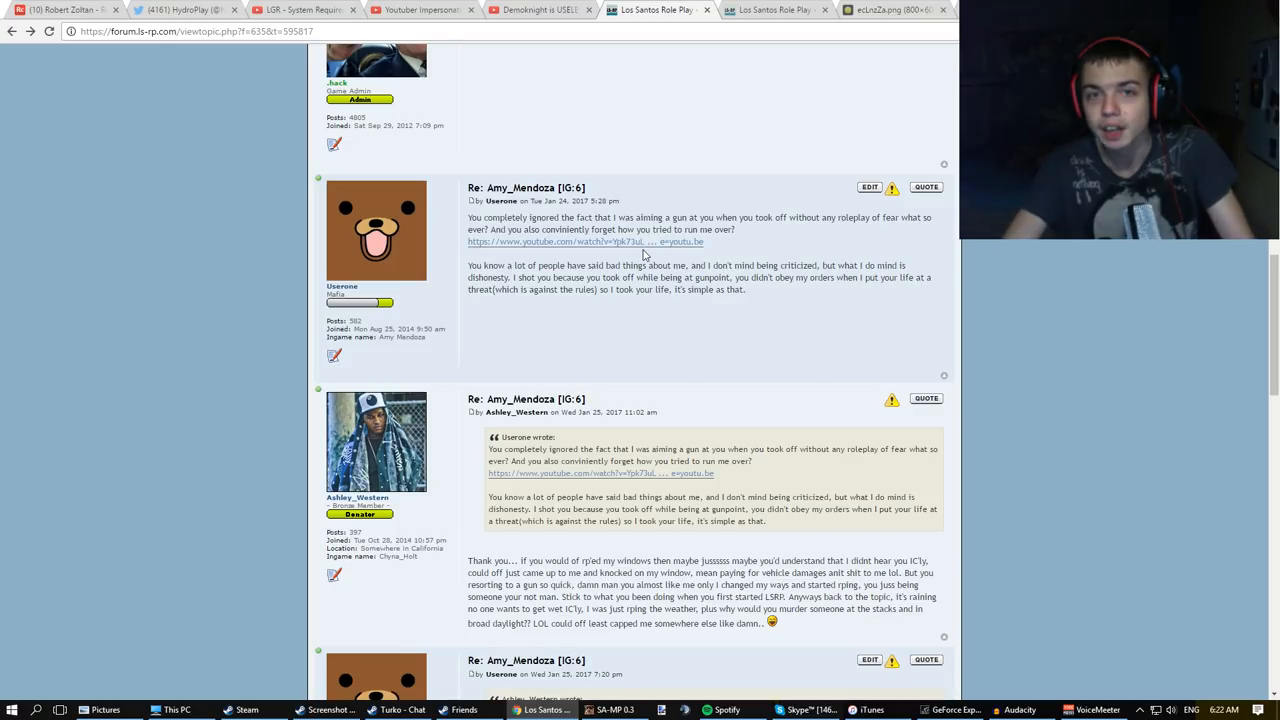
mouse_move(636, 248)
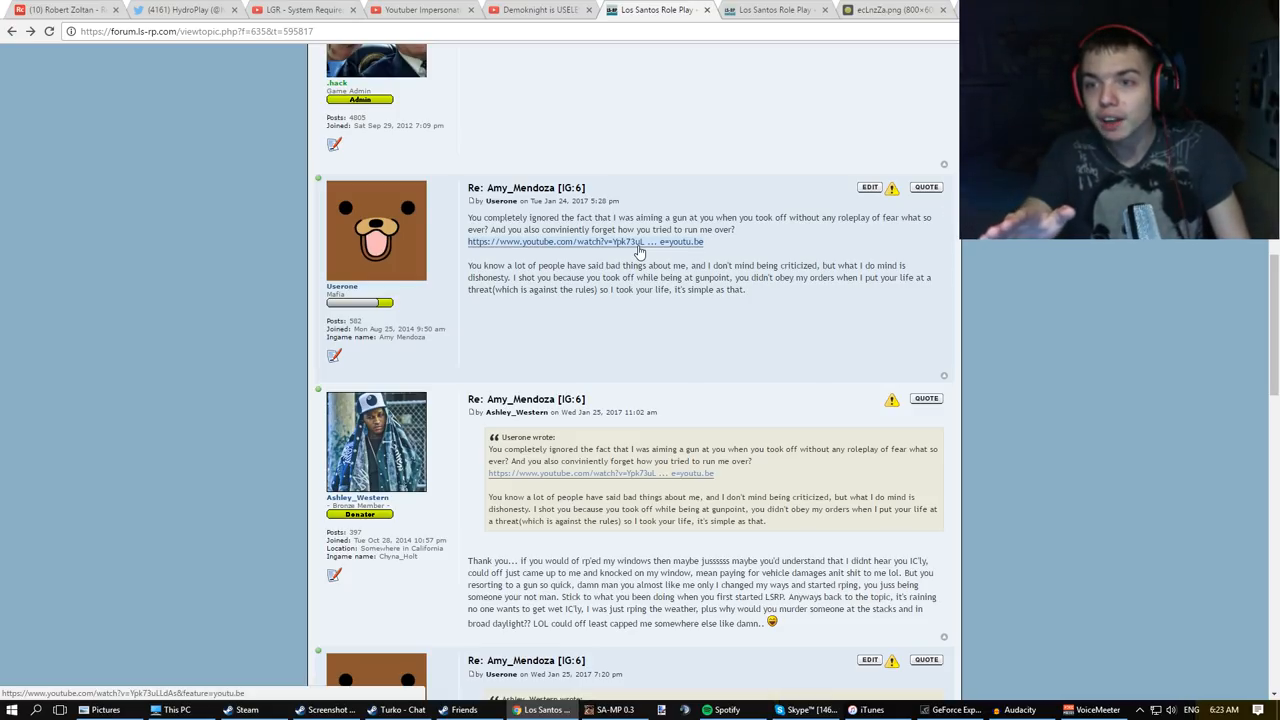
click(590, 240)
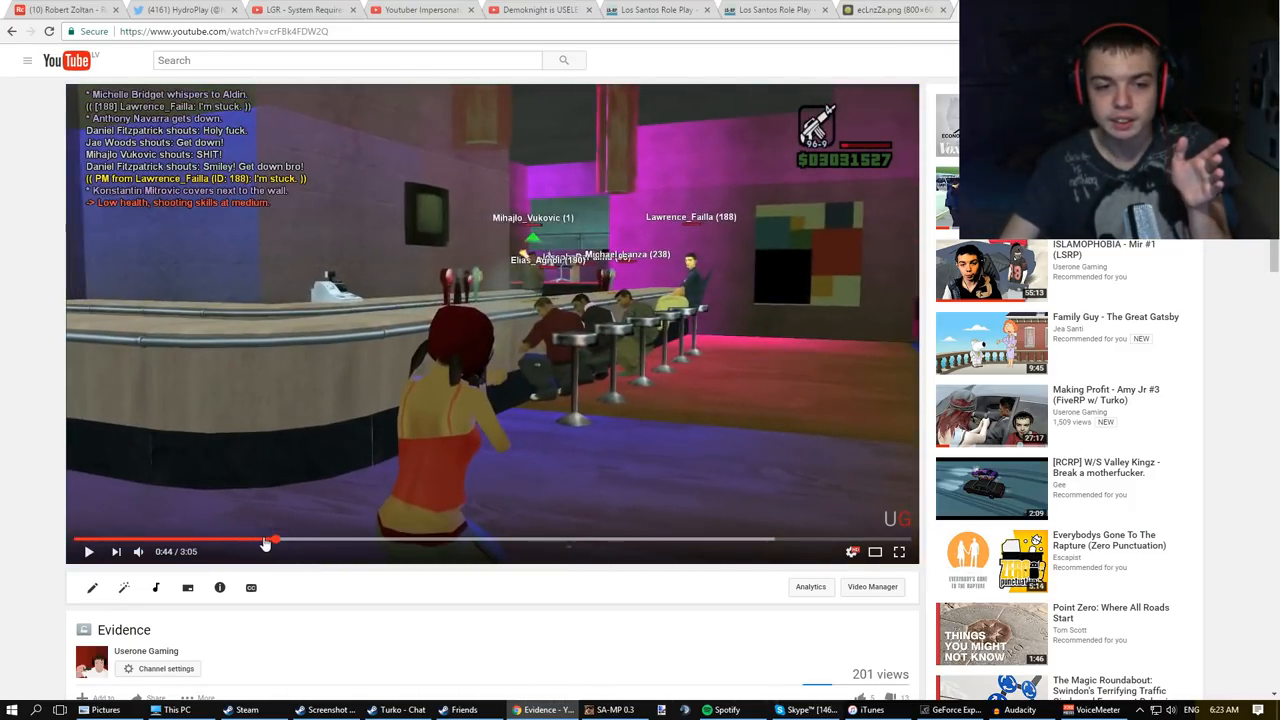
Rewind the Evidence video to rewatch the nightclub robbery start, then return to the report thread.
click(88, 552)
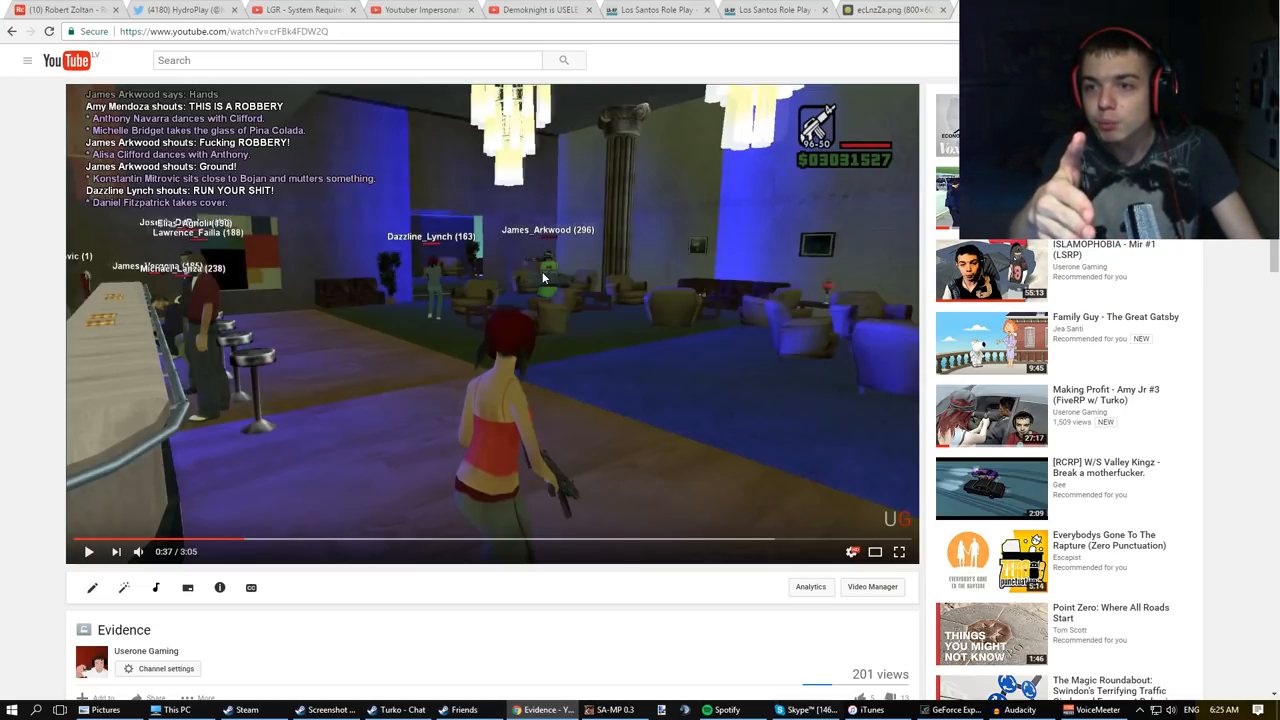
click(656, 12)
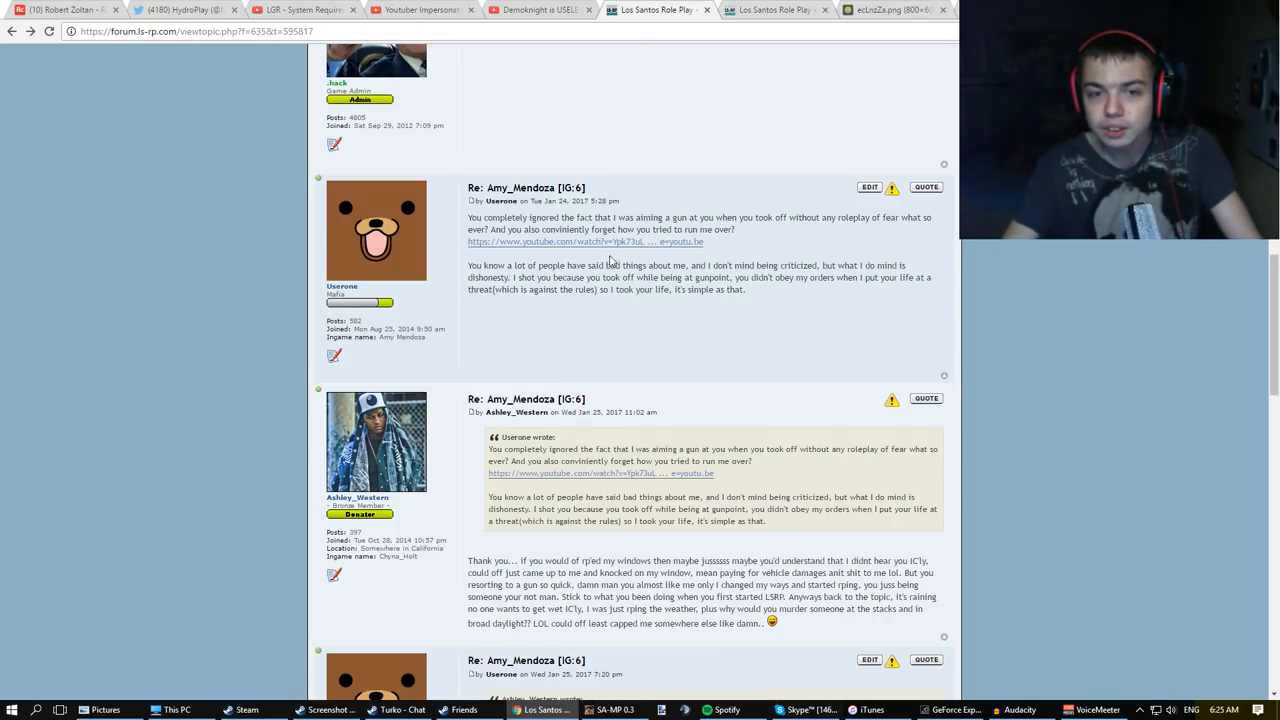
scroll(down, 3)
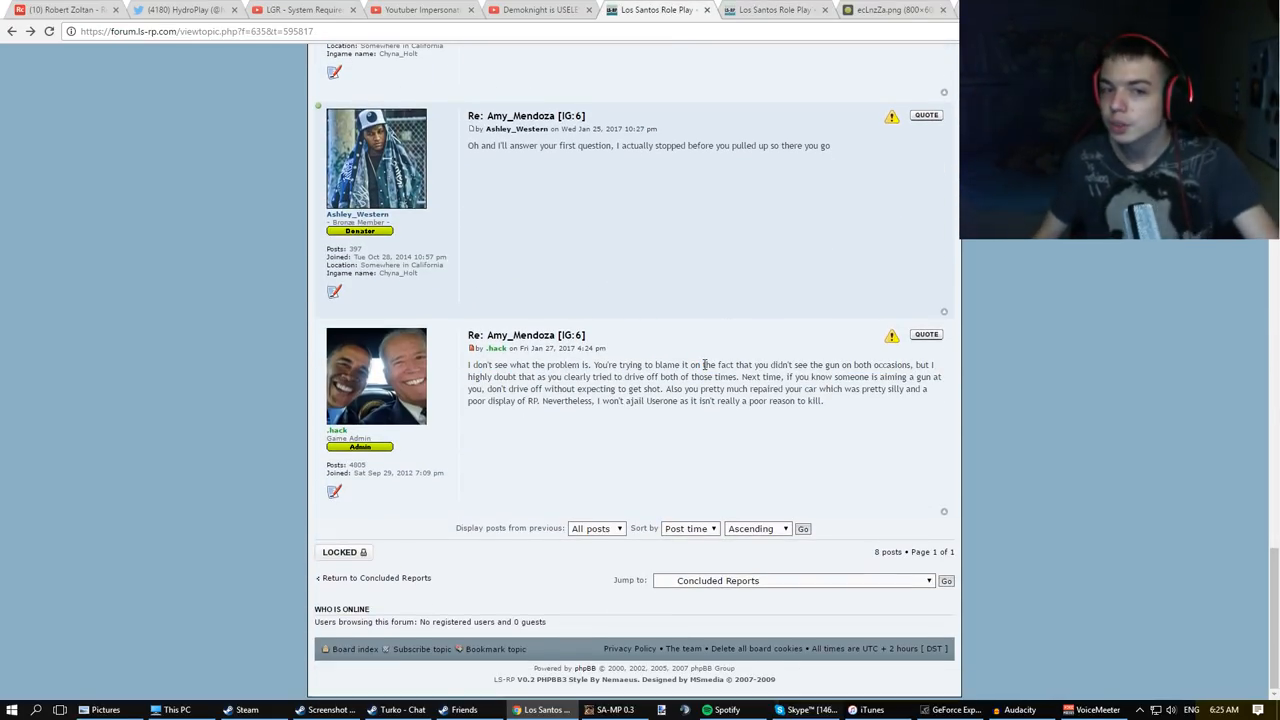
mouse_move(512, 360)
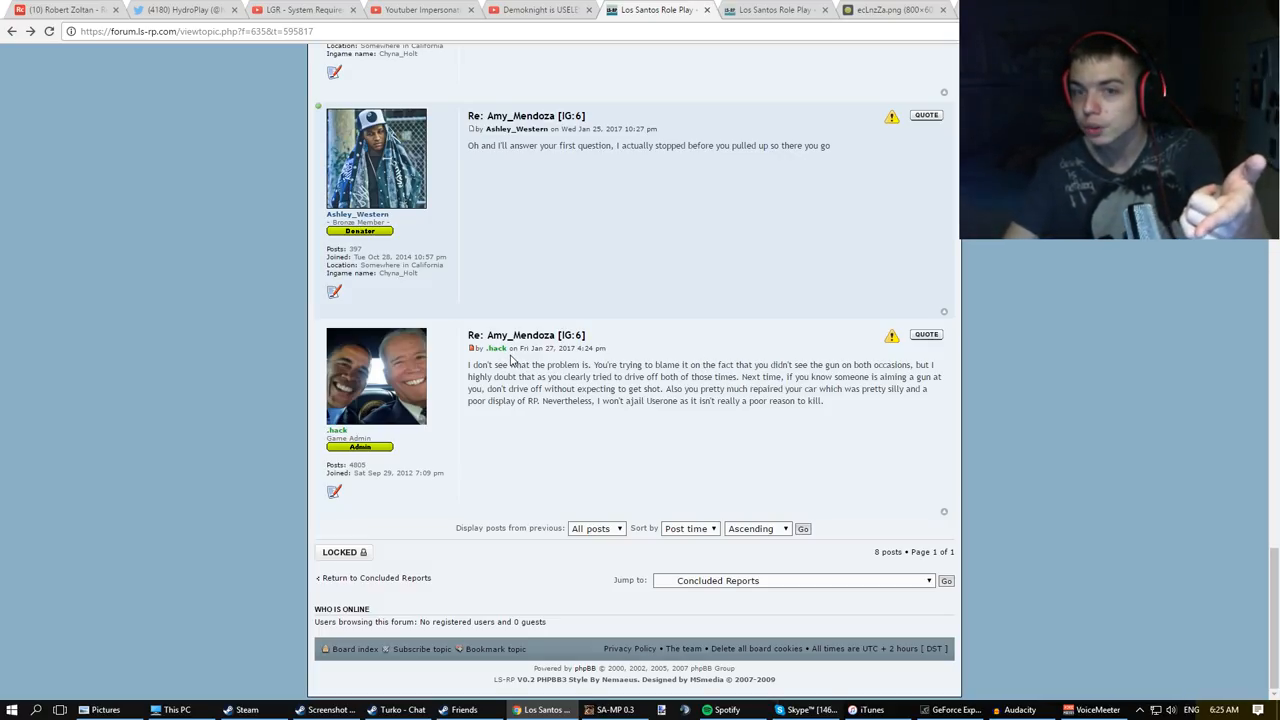